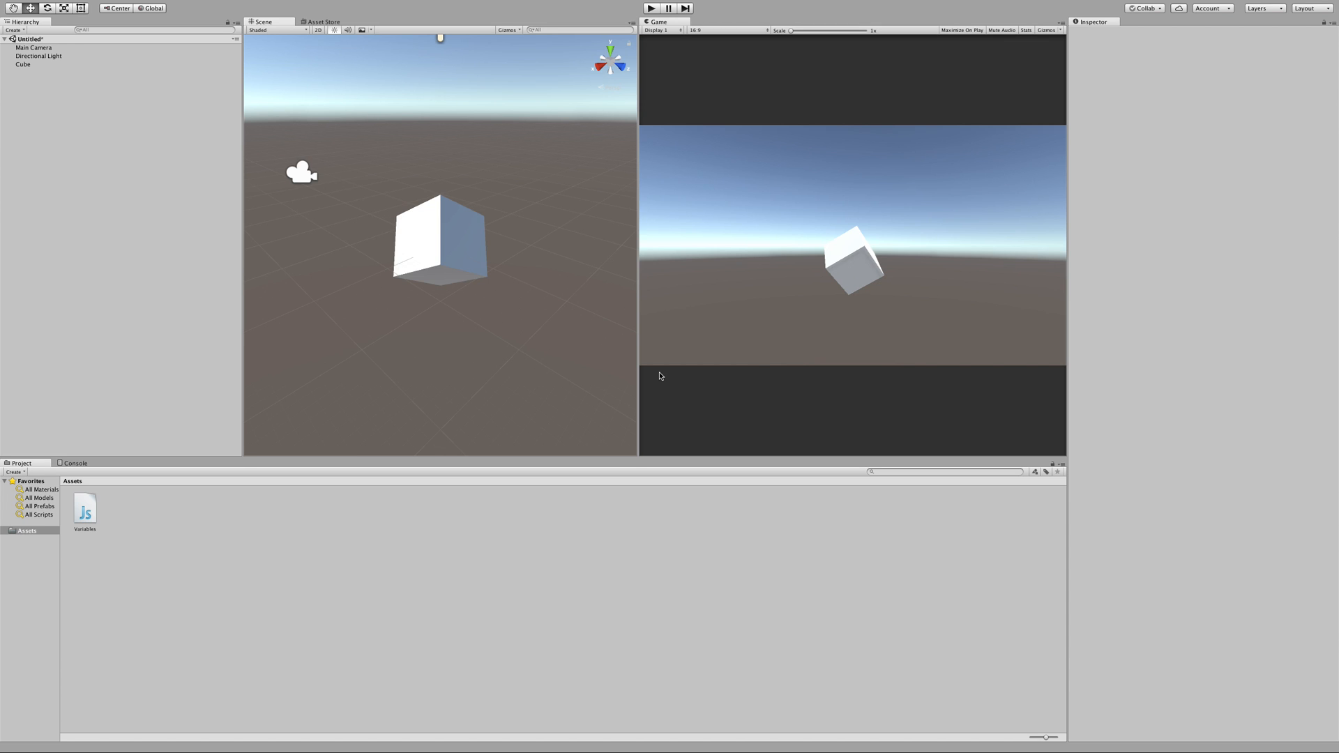
mouse_move(54, 86)
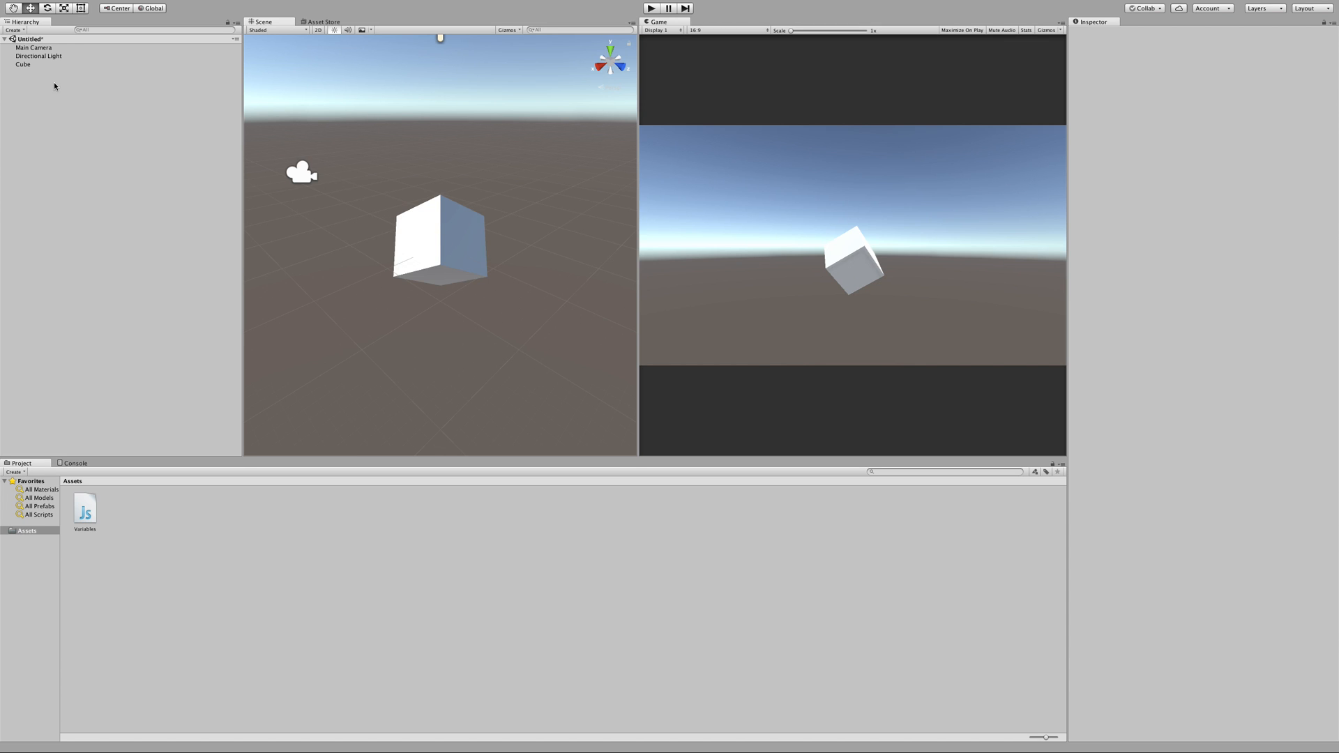
- Select the Cube, preview it spinning in play mode, then stop the game
click(23, 64)
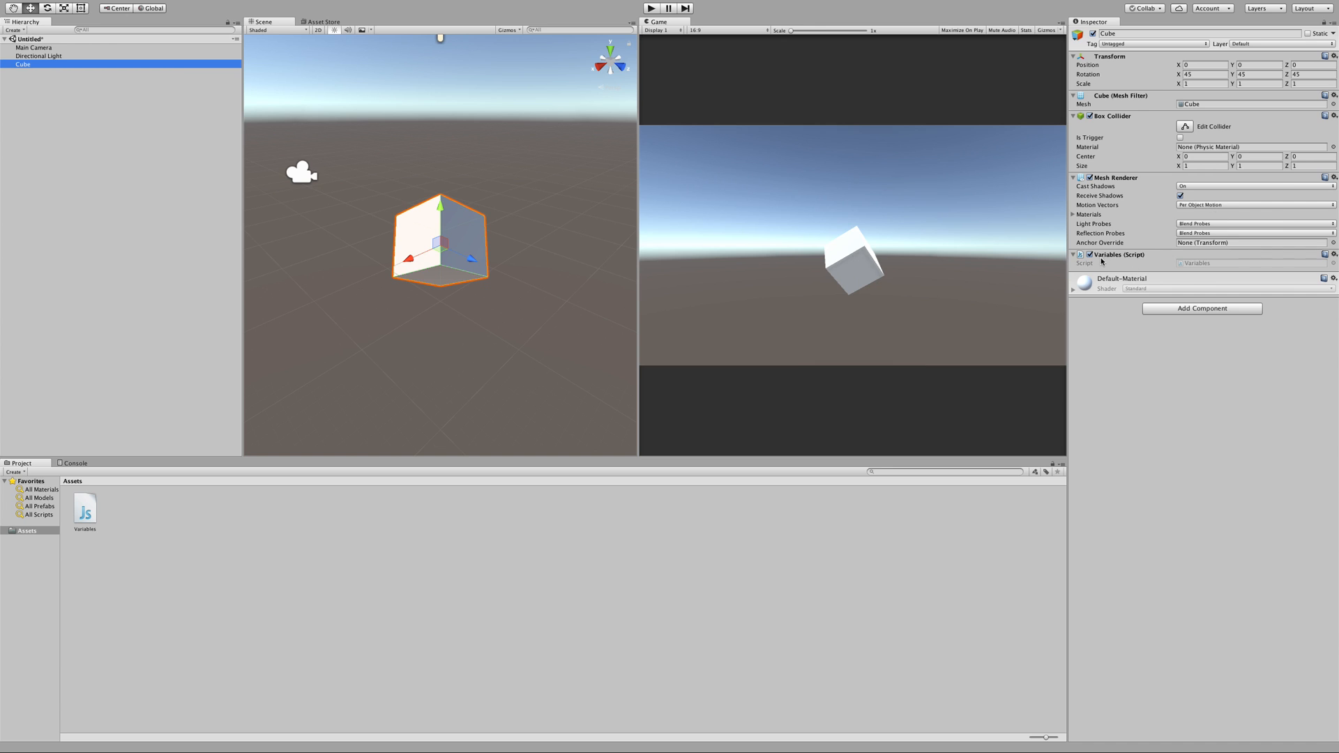
click(650, 7)
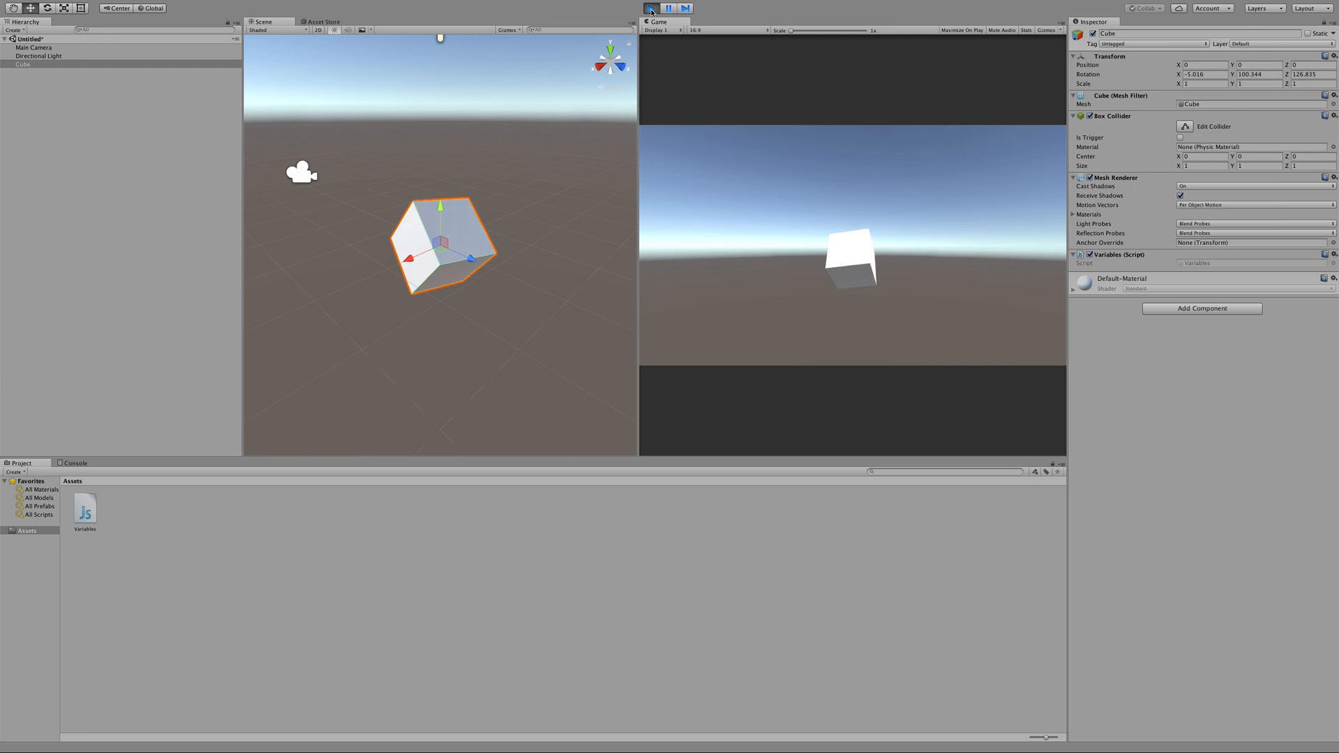
click(84, 506)
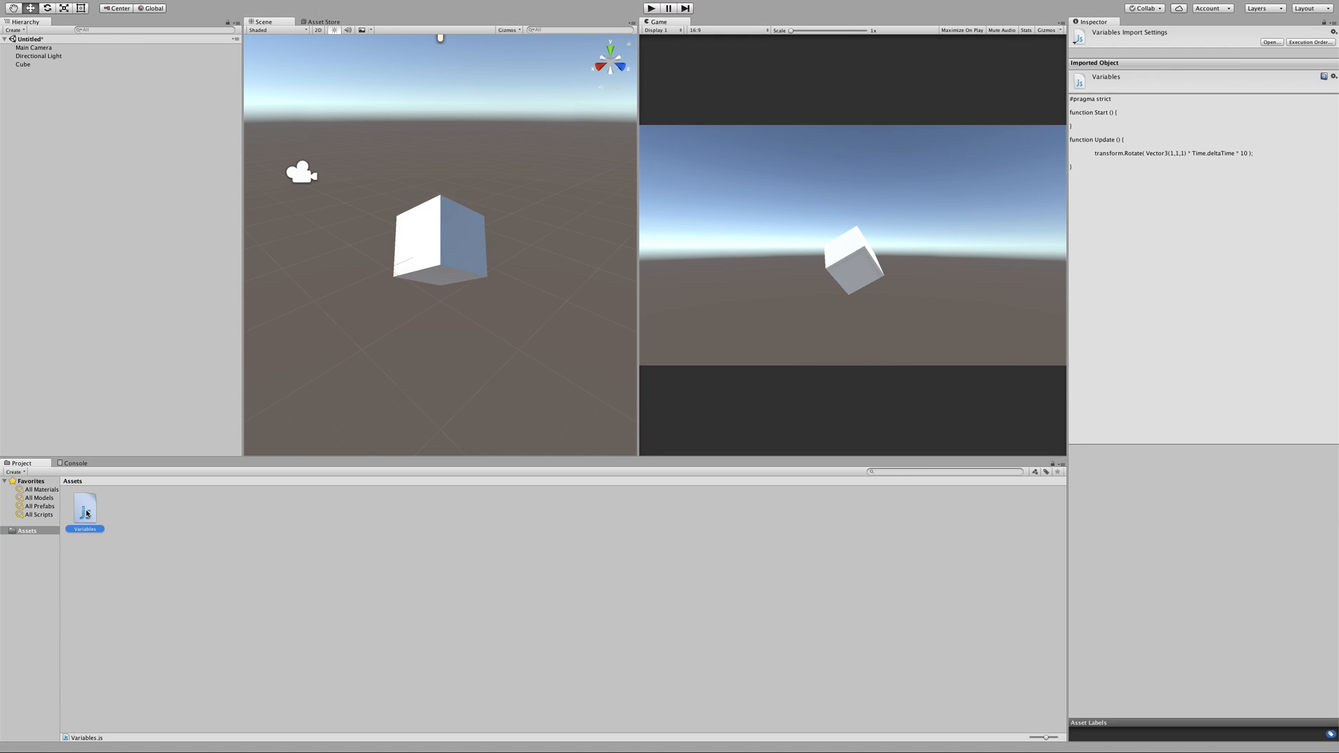
- Open Variables.js in MonoDevelop and change the Rotate multiplier from 10 to 100
double_click(84, 505)
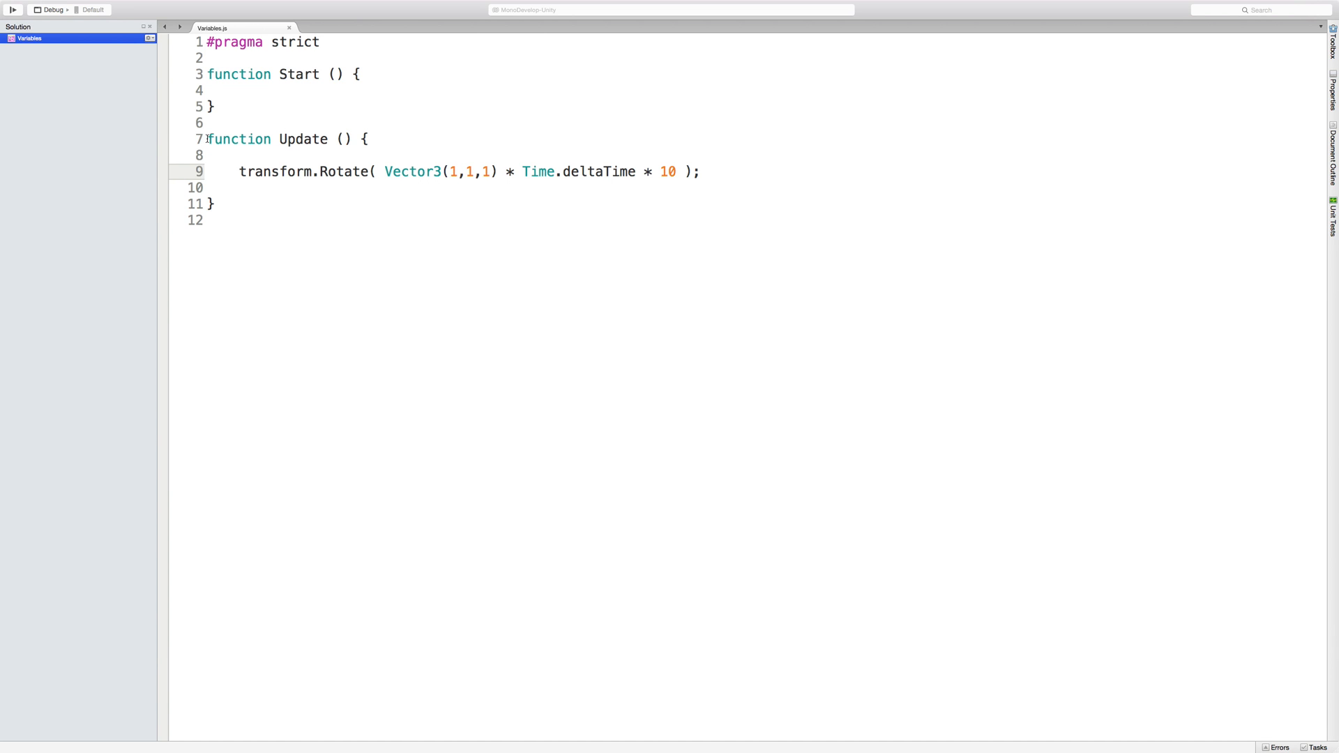
click(252, 172)
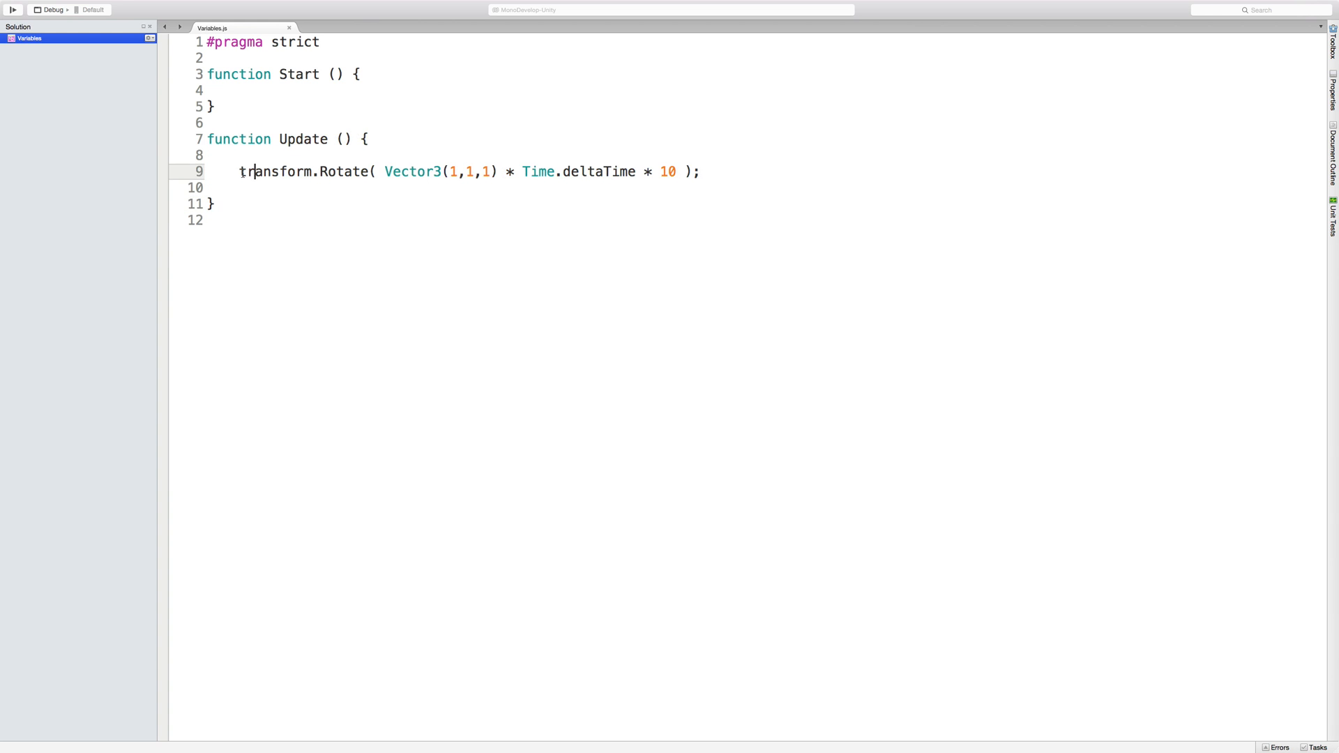
double_click(282, 172)
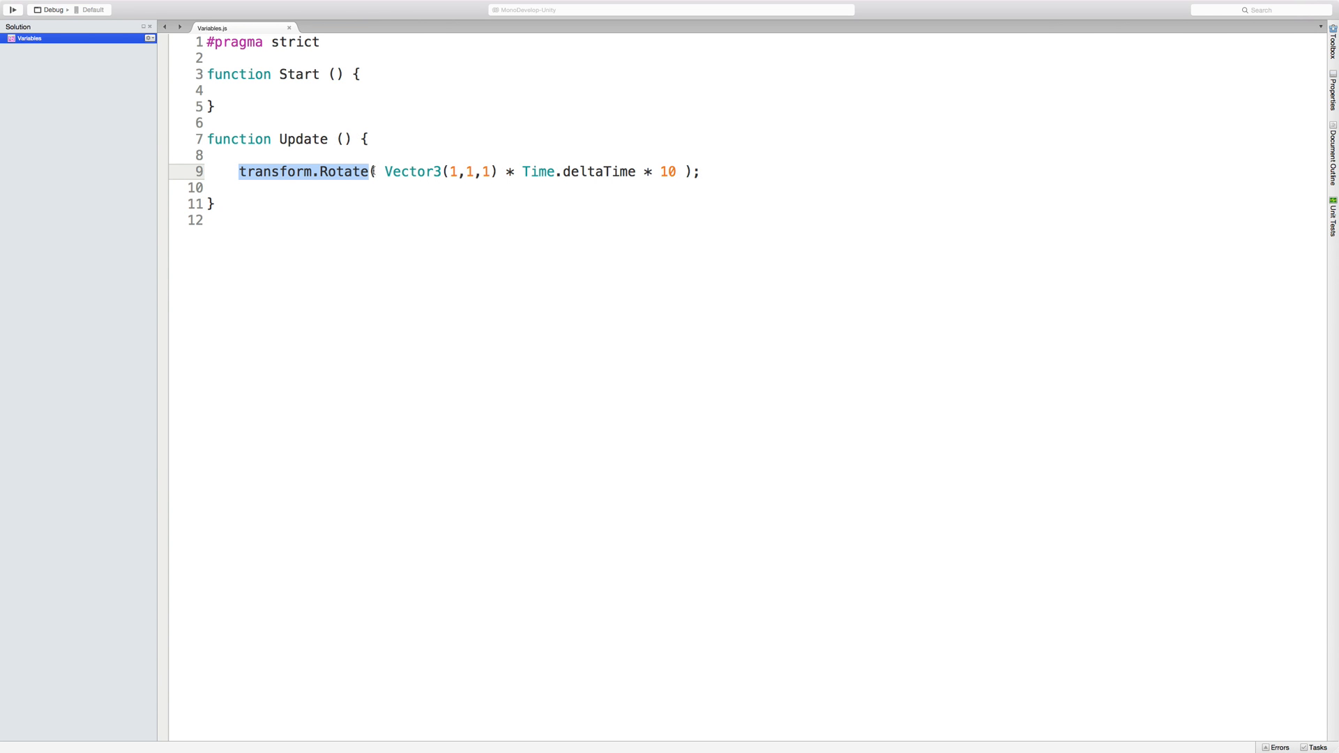
click(320, 172)
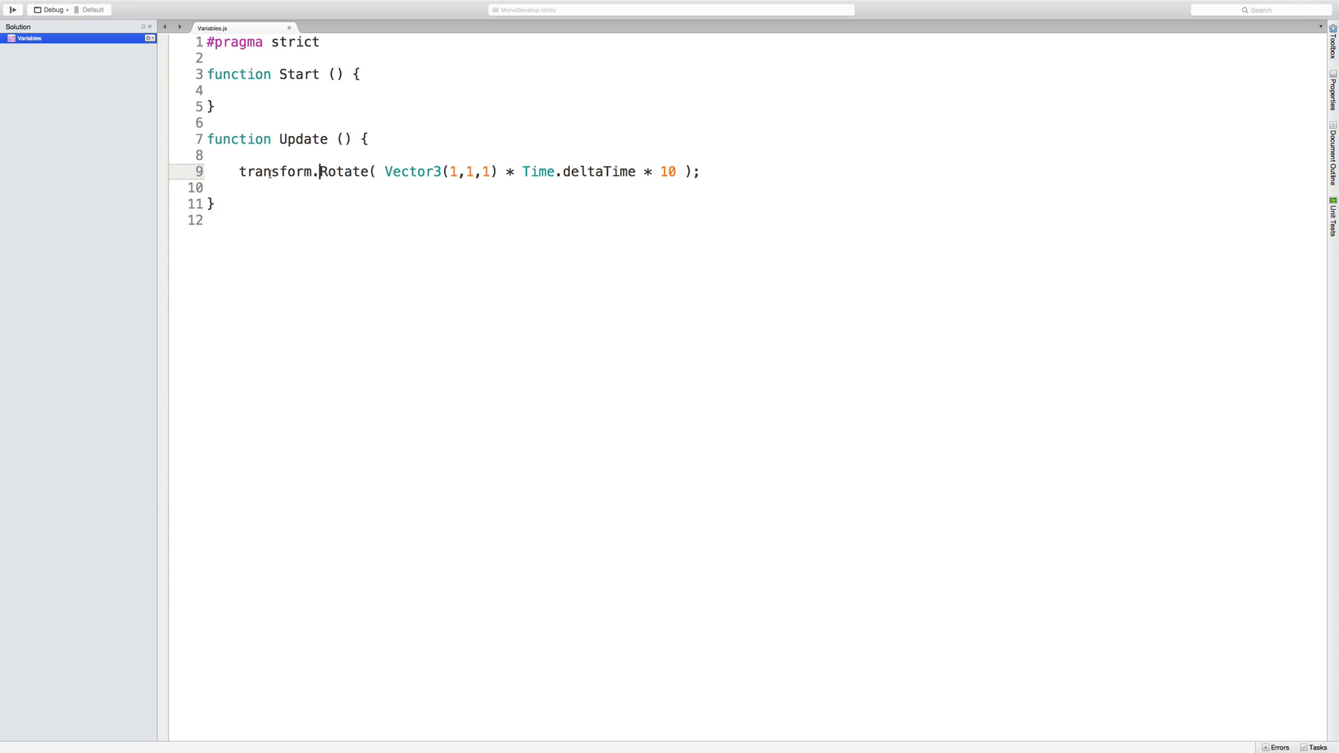
double_click(275, 171)
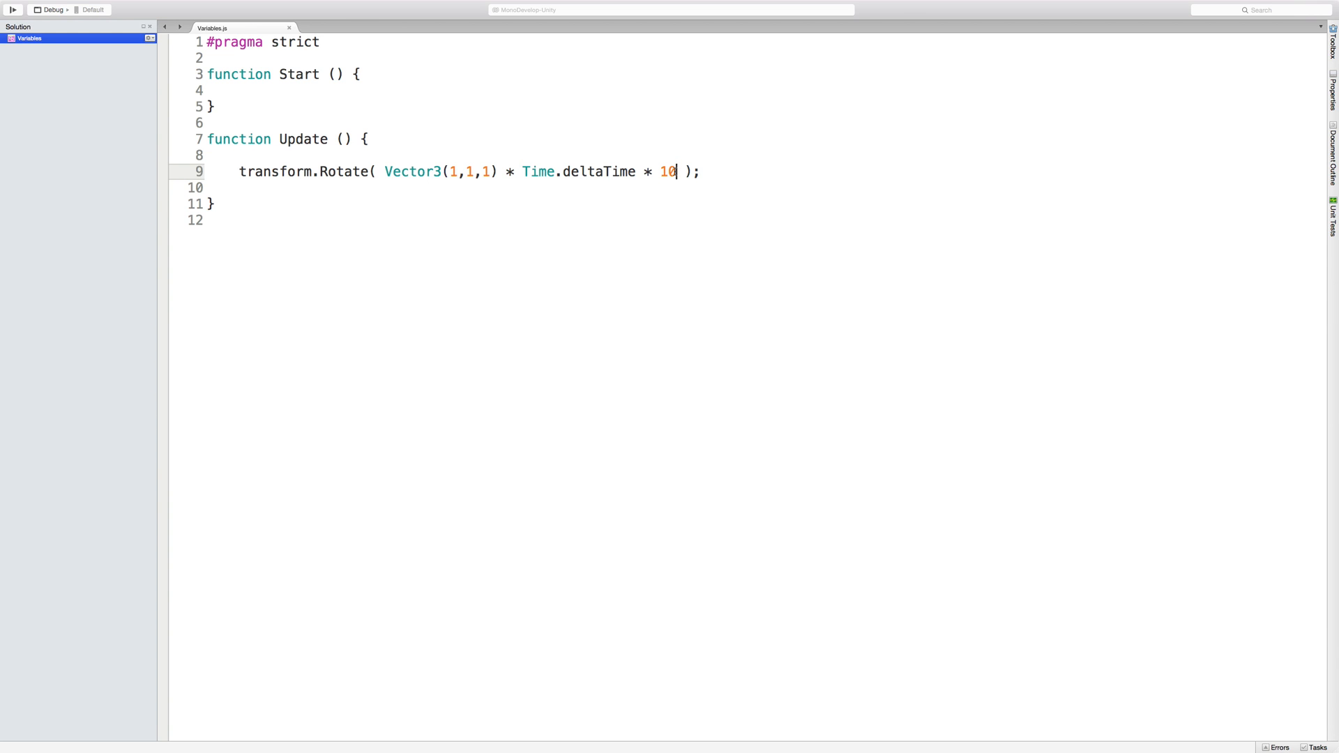
text(0)
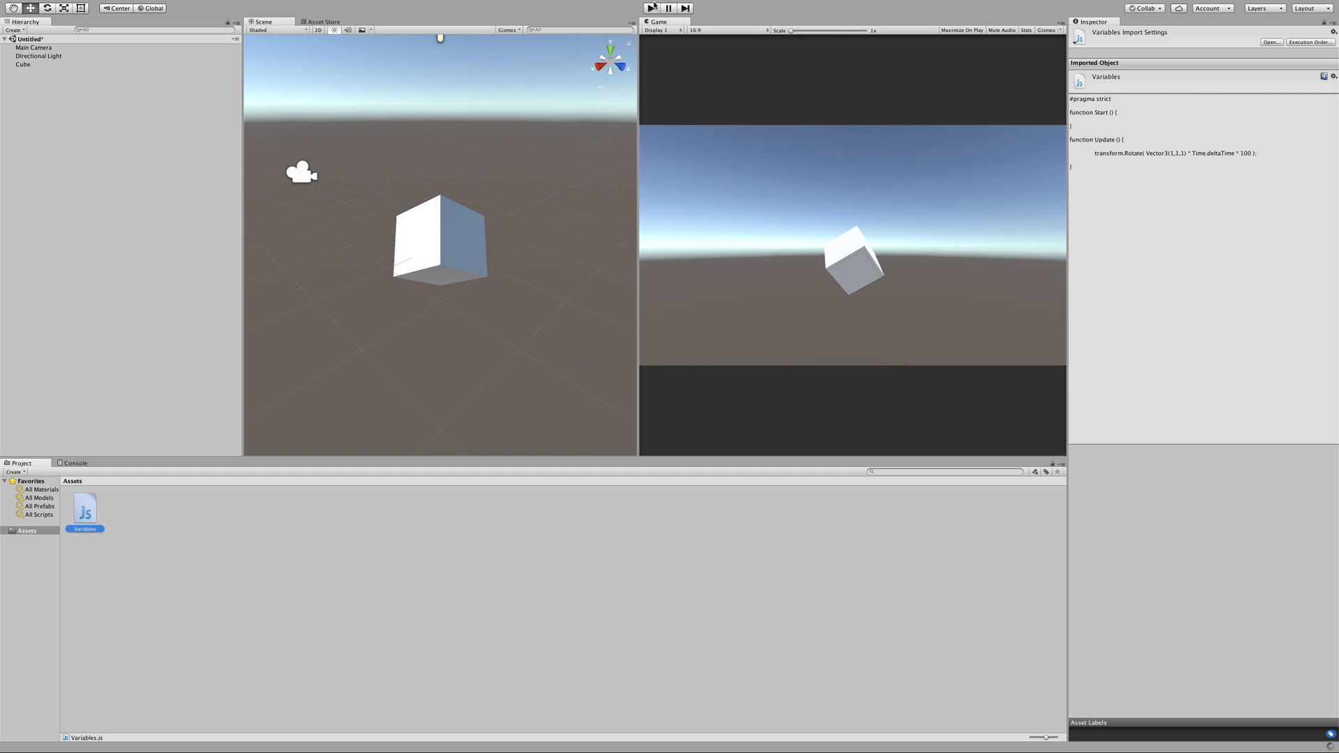
- Run the game to watch the cube spin faster with the 100 multiplier
click(655, 8)
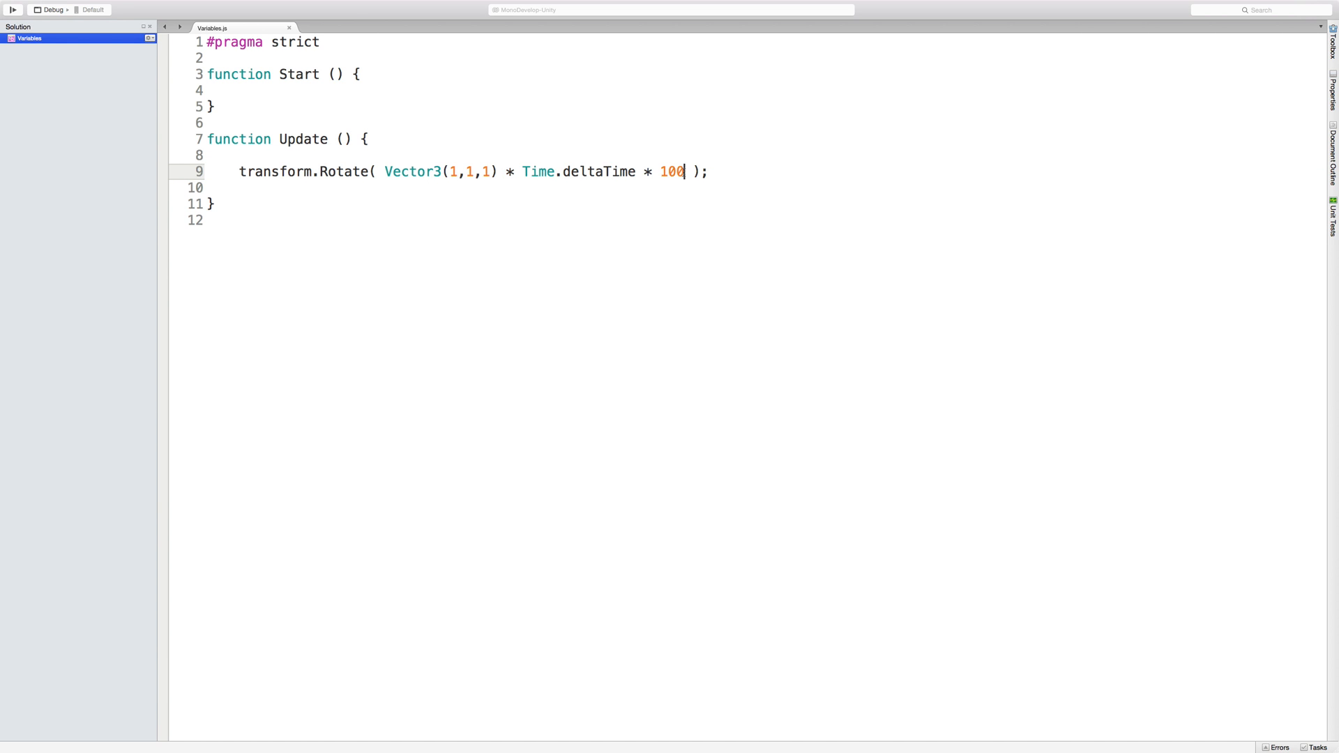
- Replace the 100 rotation multiplier with the variable speed
double_click(670, 172)
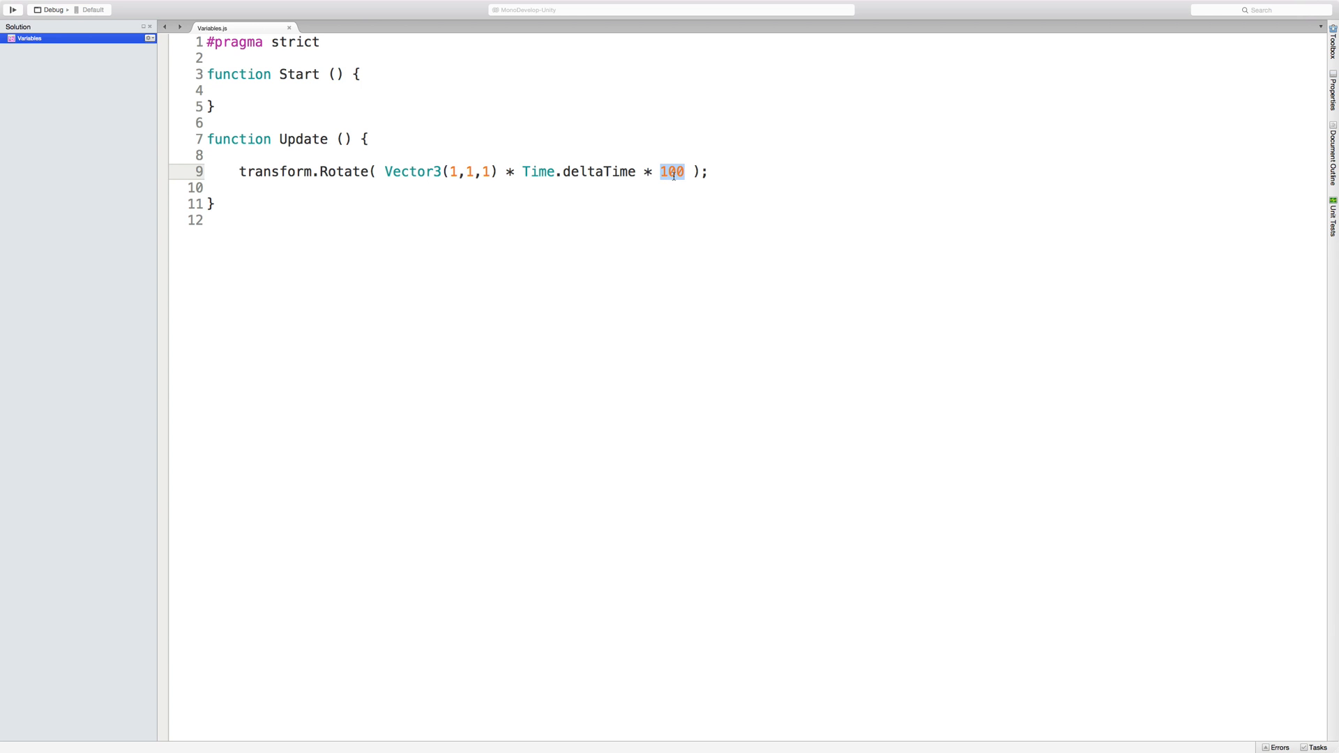
text(sp)
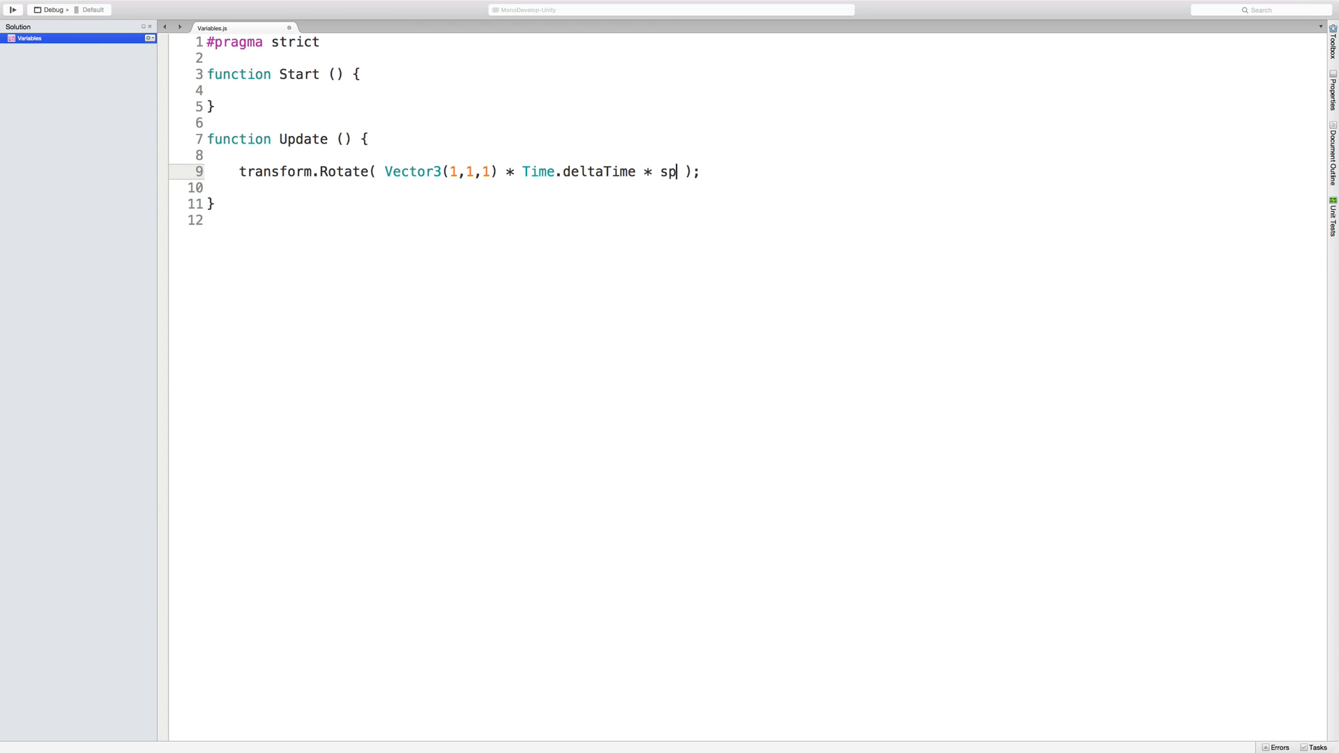
text(eed)
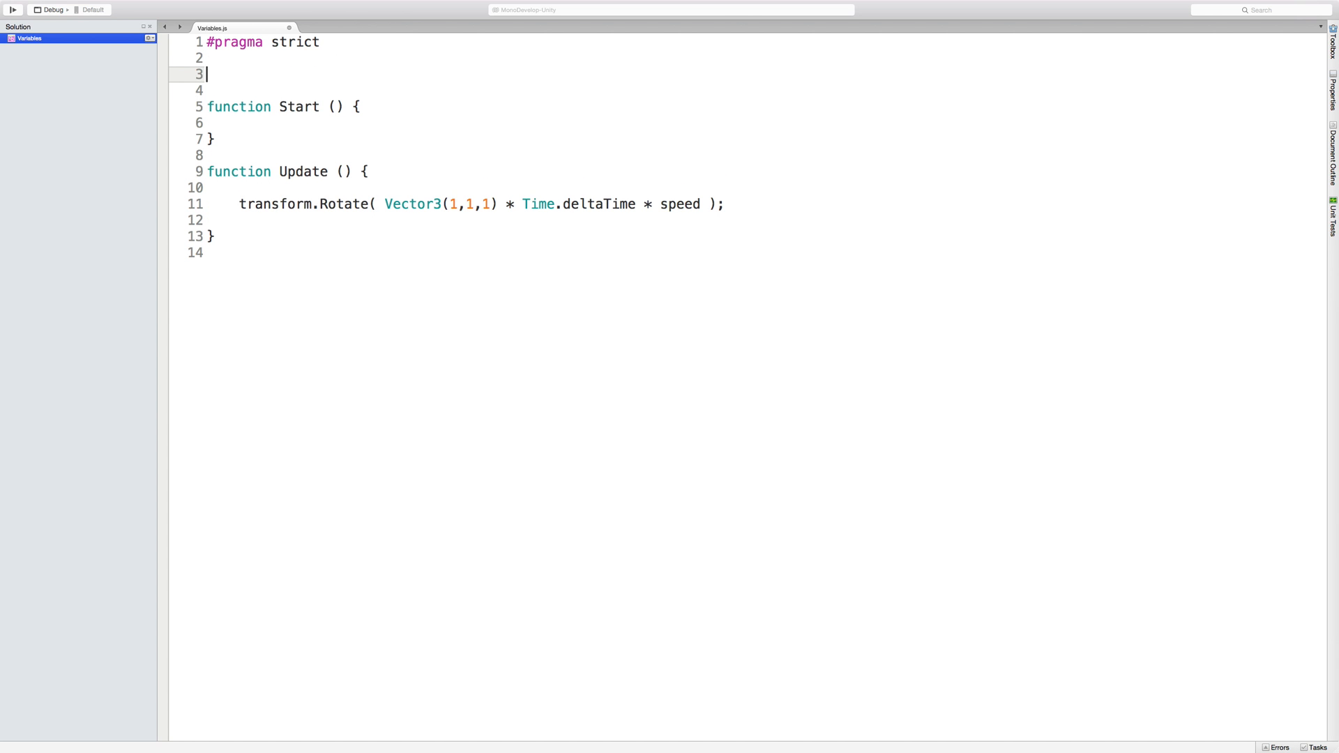
- Declare 'public var speed:int;' on line 3 above function Start
text(public var sp)
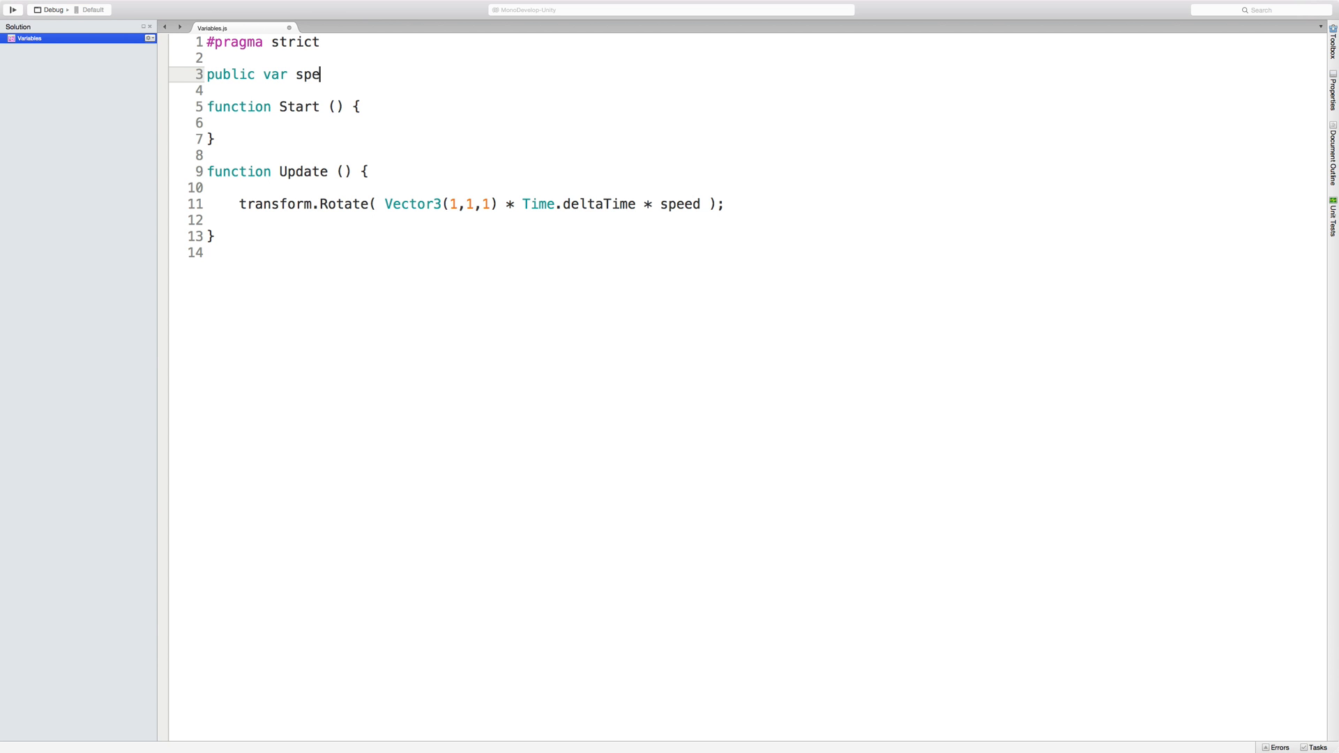
text(ed:in)
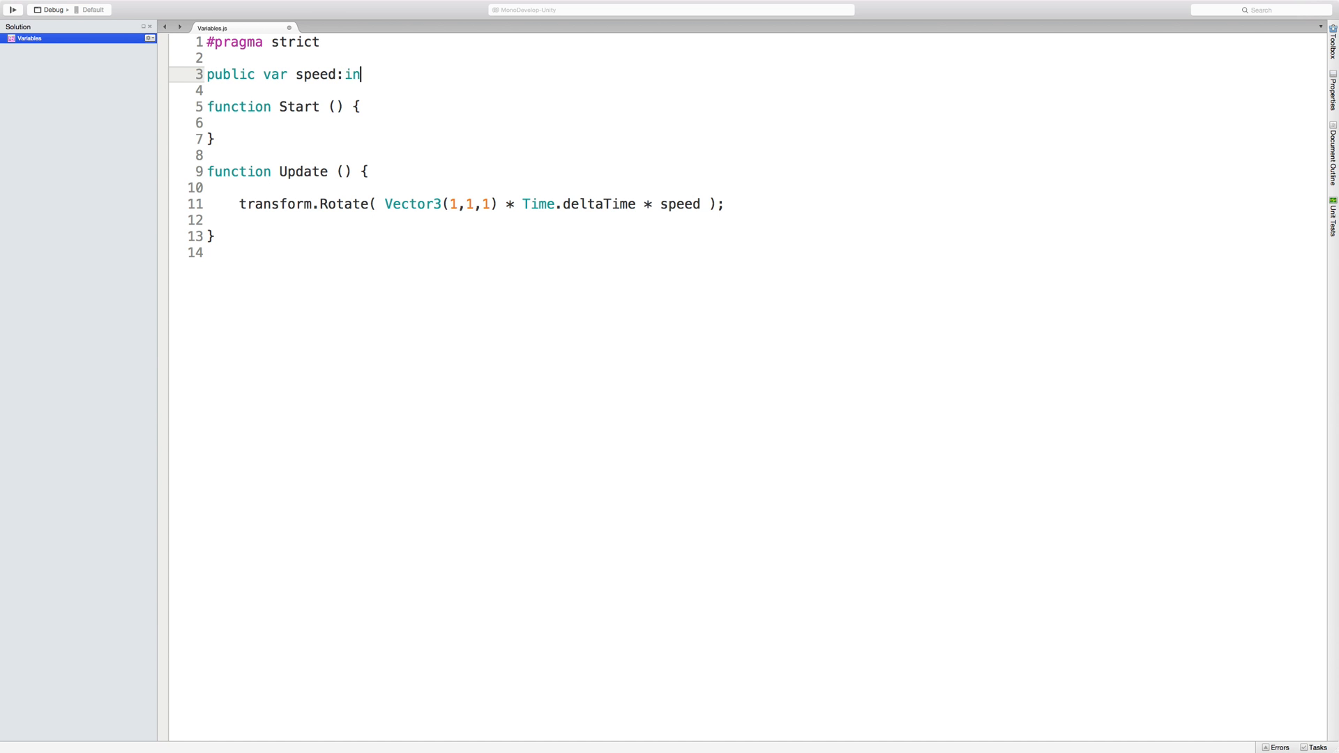
text(t;)
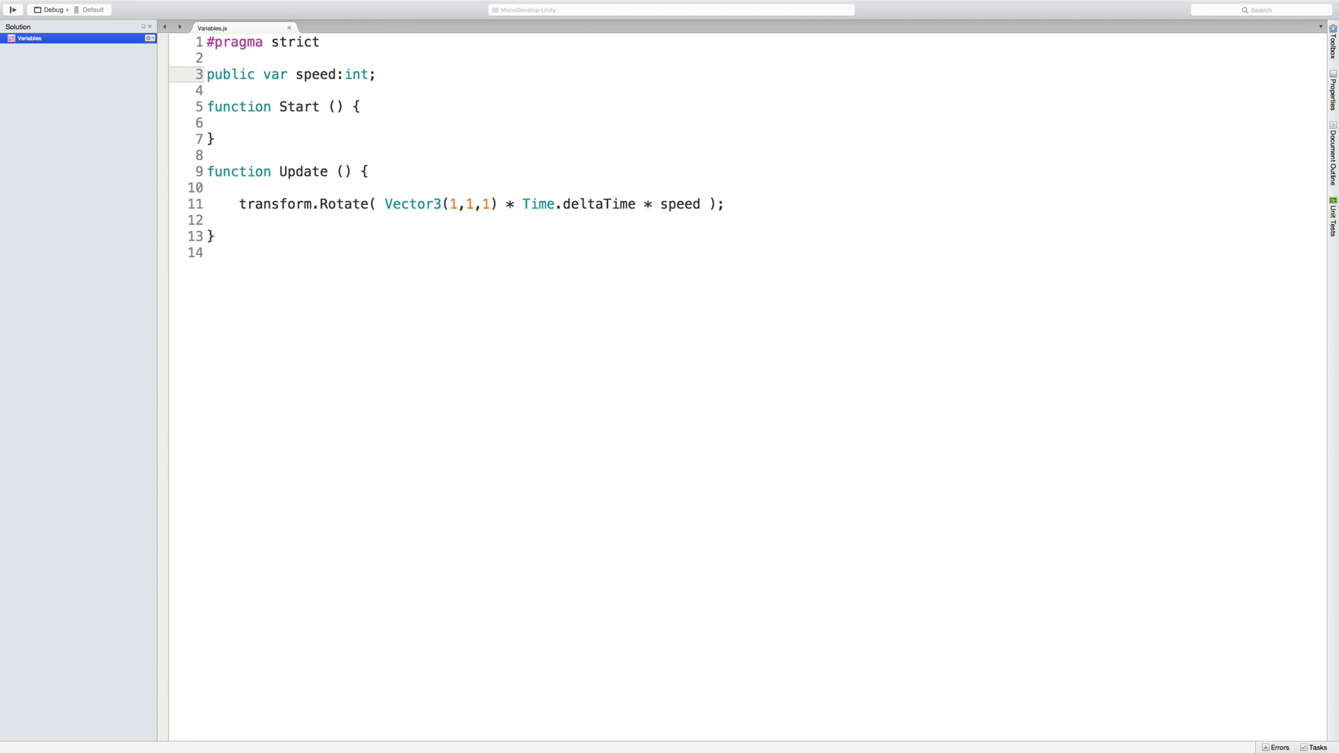
click(376, 74)
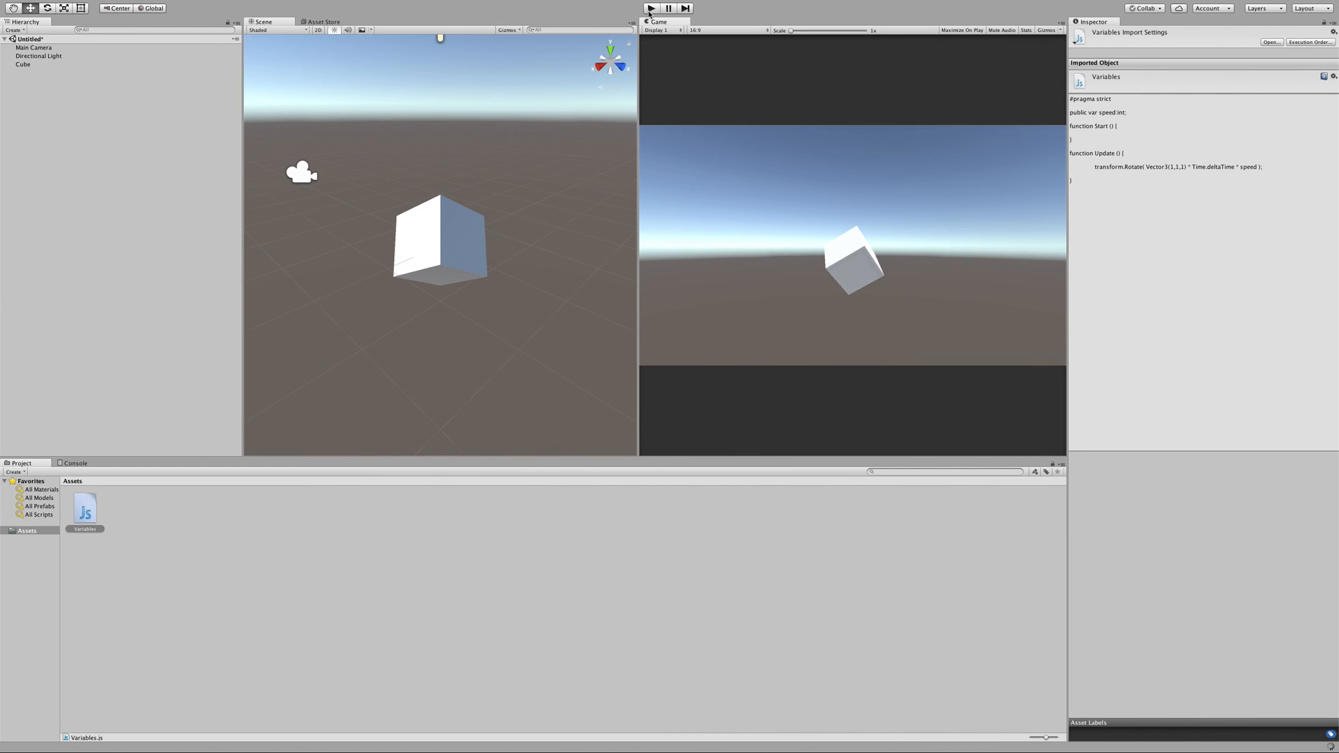
- In play mode, set the Cube's Speed to 30, then 60, and reopen the script
click(651, 9)
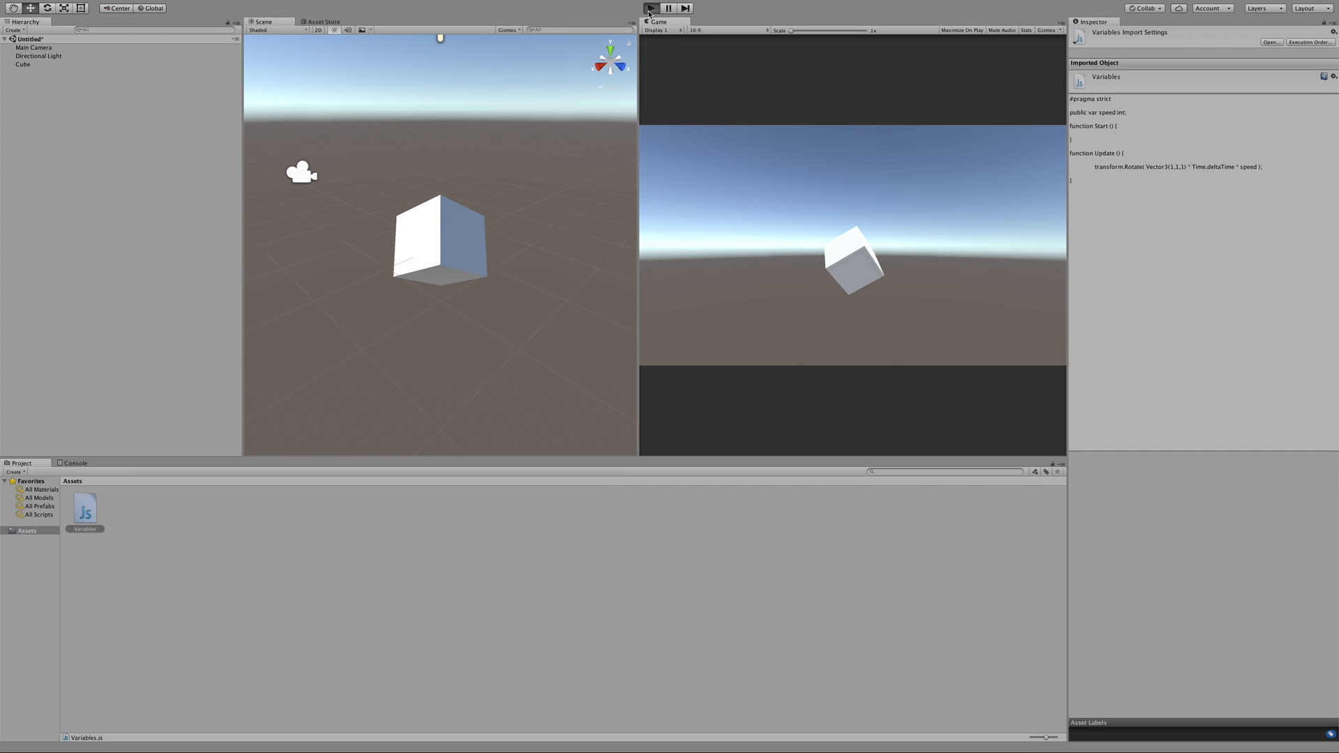
click(650, 7)
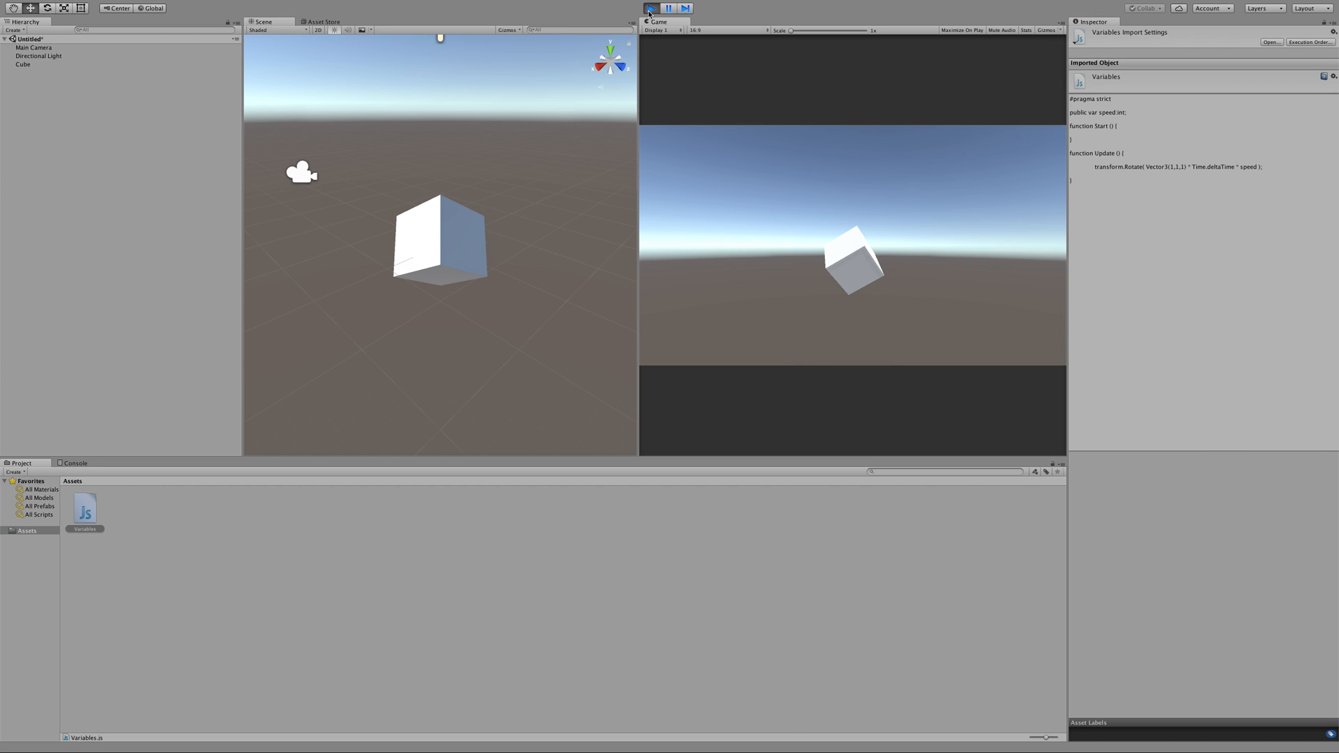
click(23, 64)
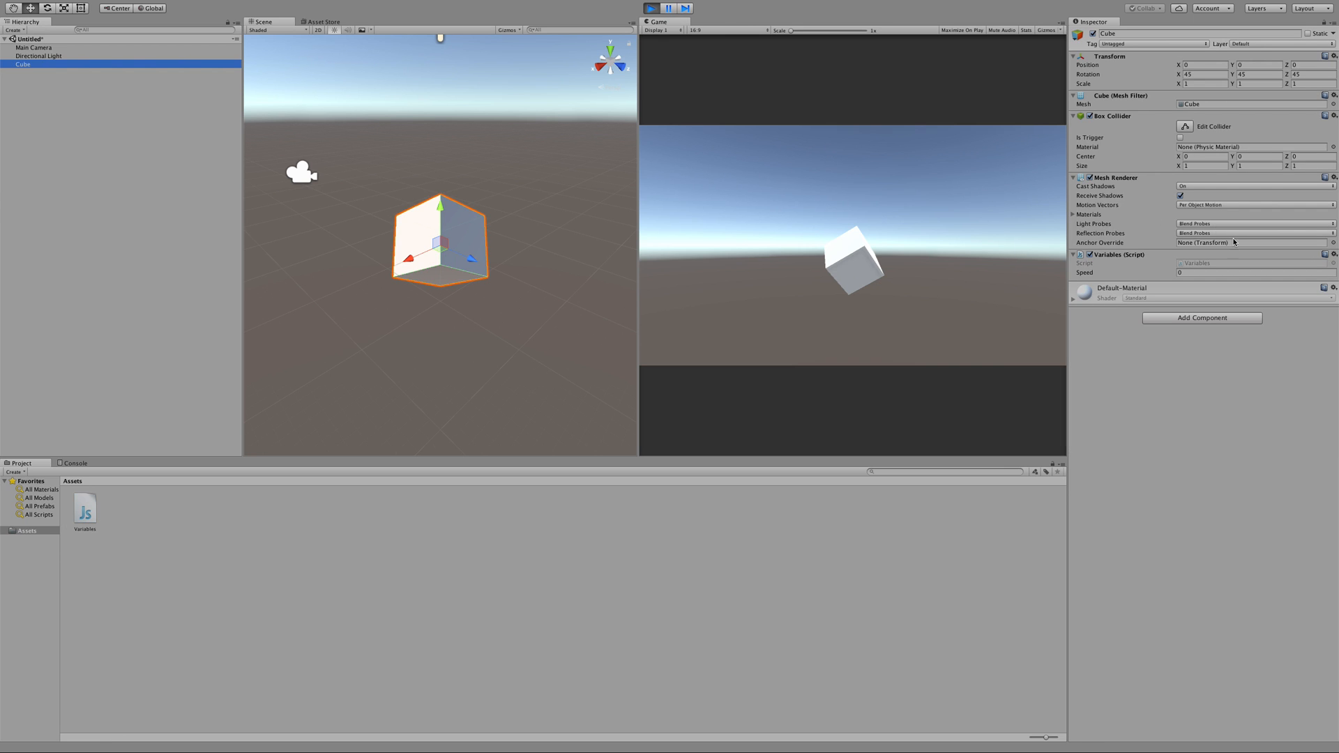
mouse_move(1126, 273)
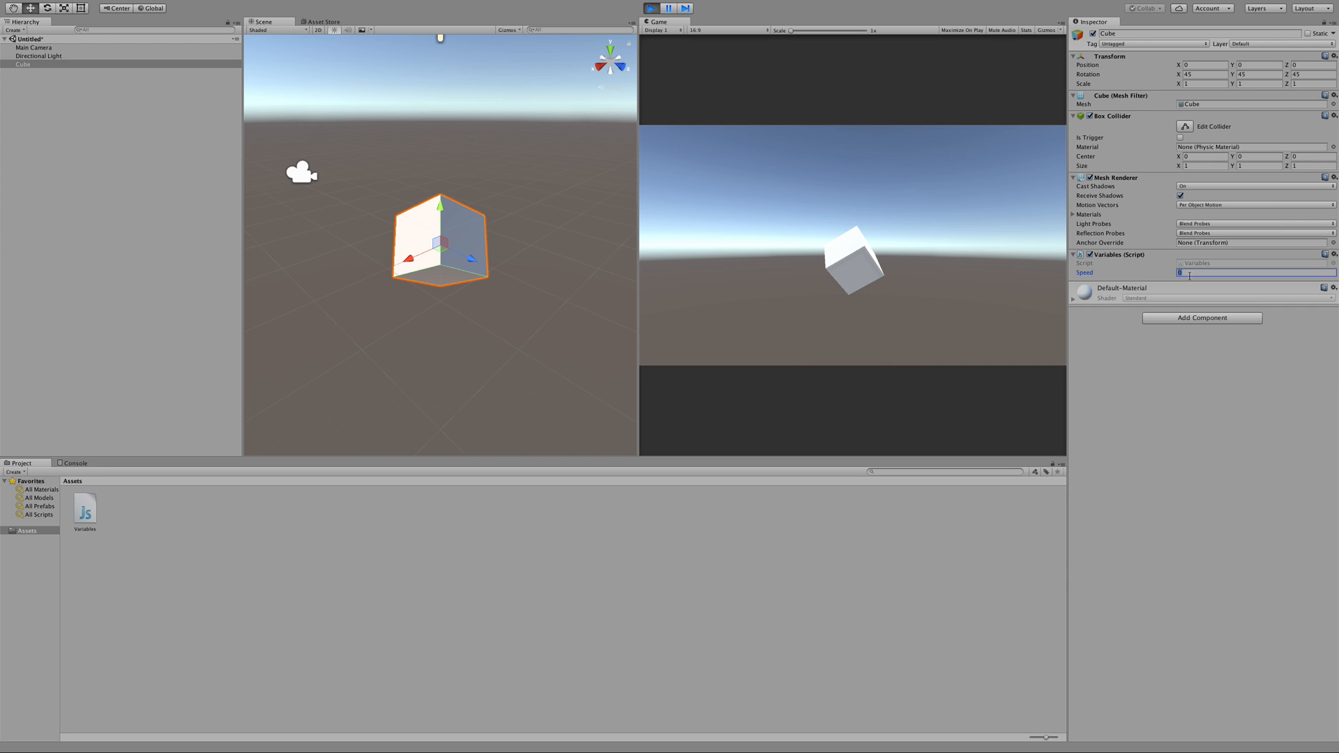
text(30)
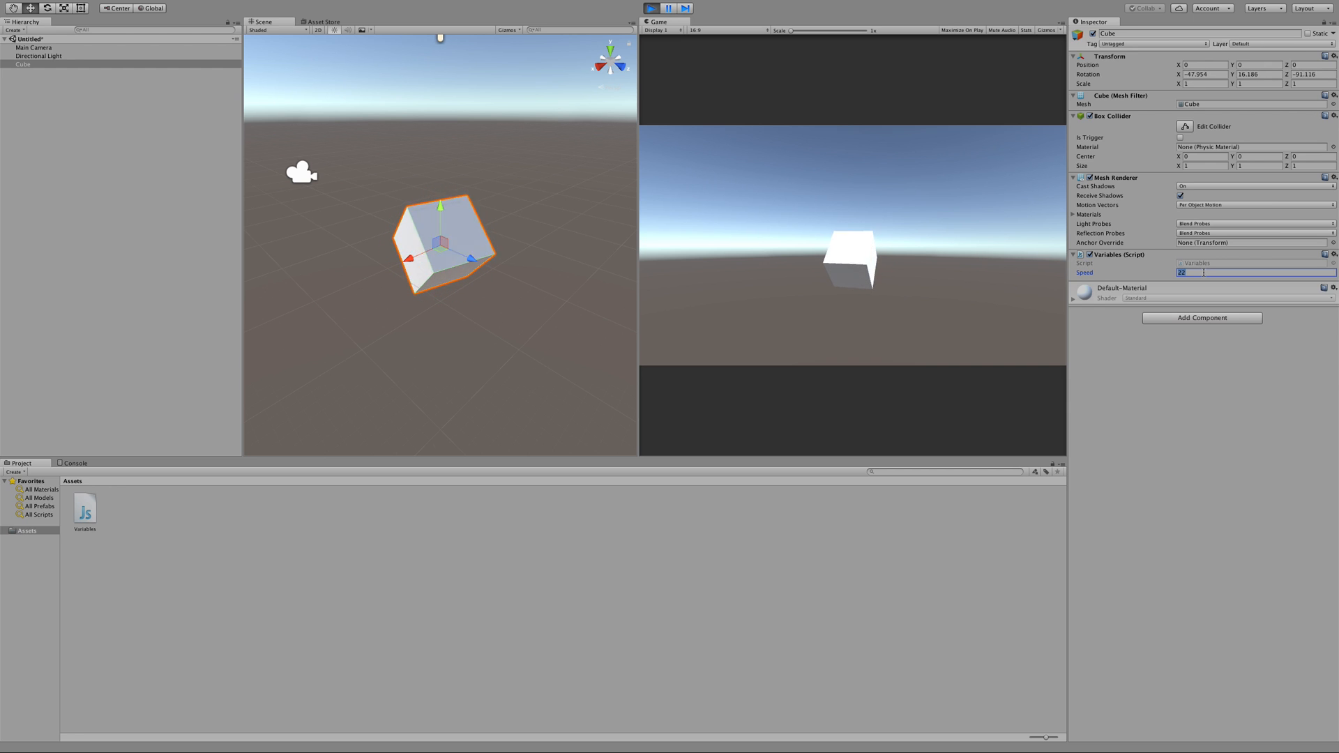
text(60)
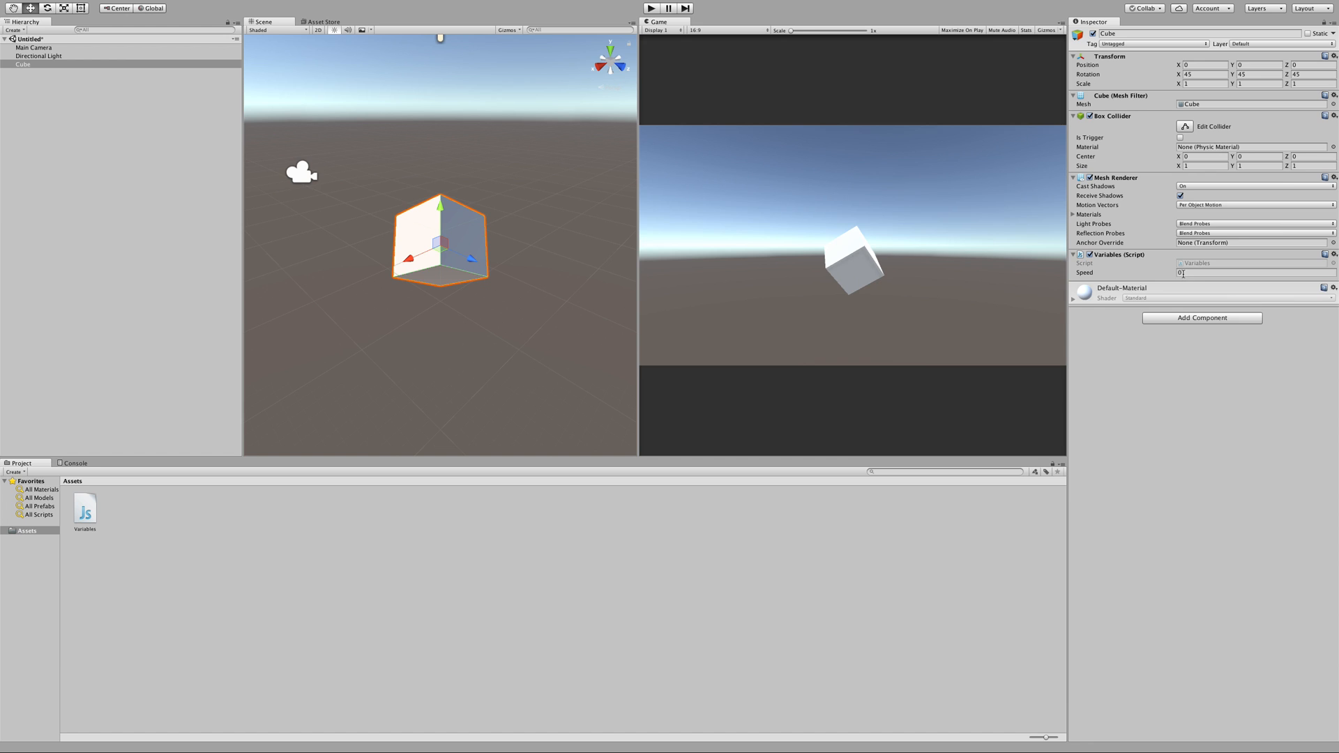
mouse_move(1186, 282)
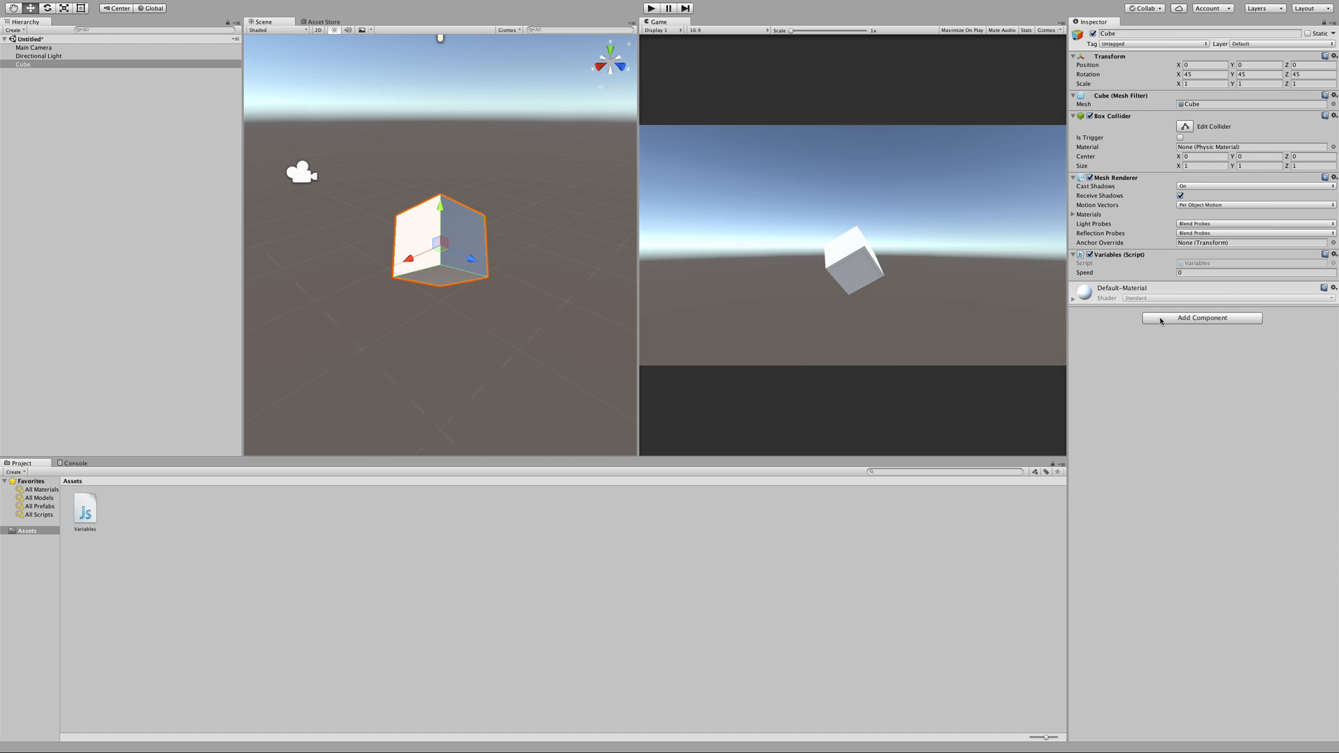
double_click(84, 509)
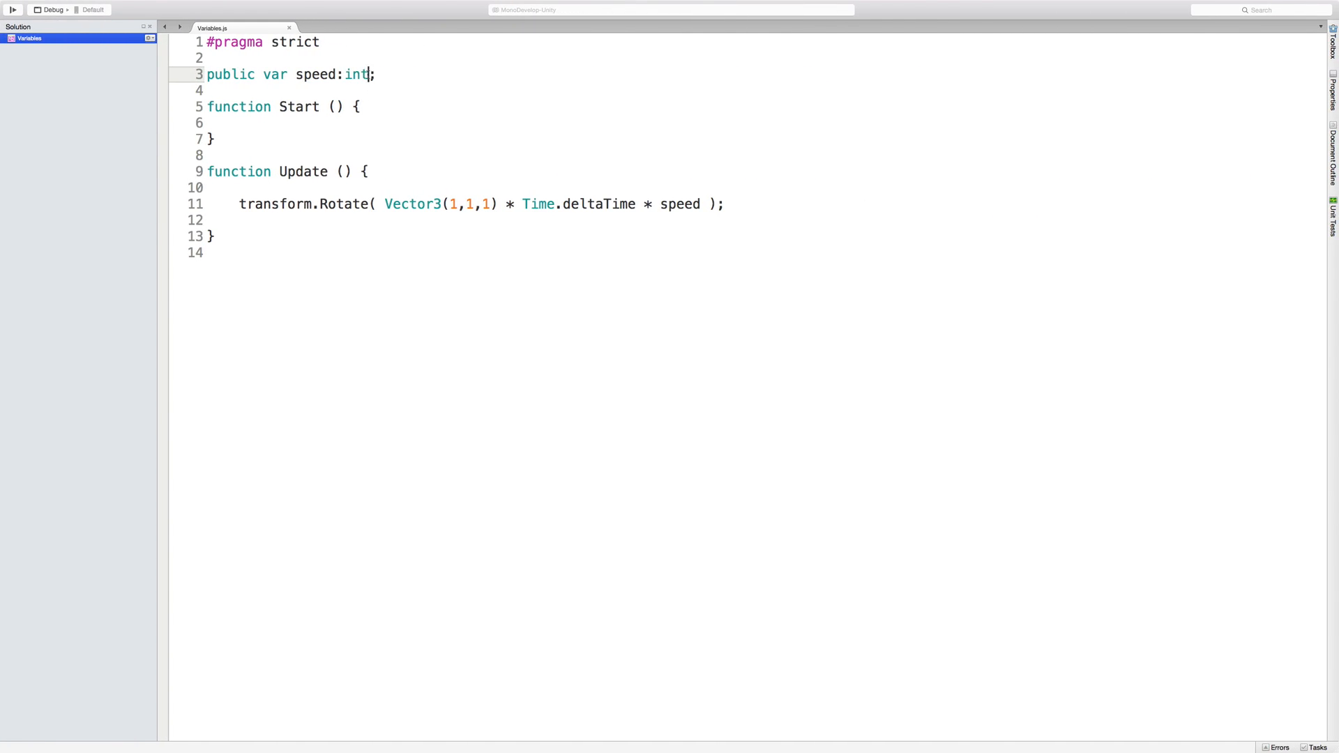
- Change the speed variable's type from int to float
text(floa)
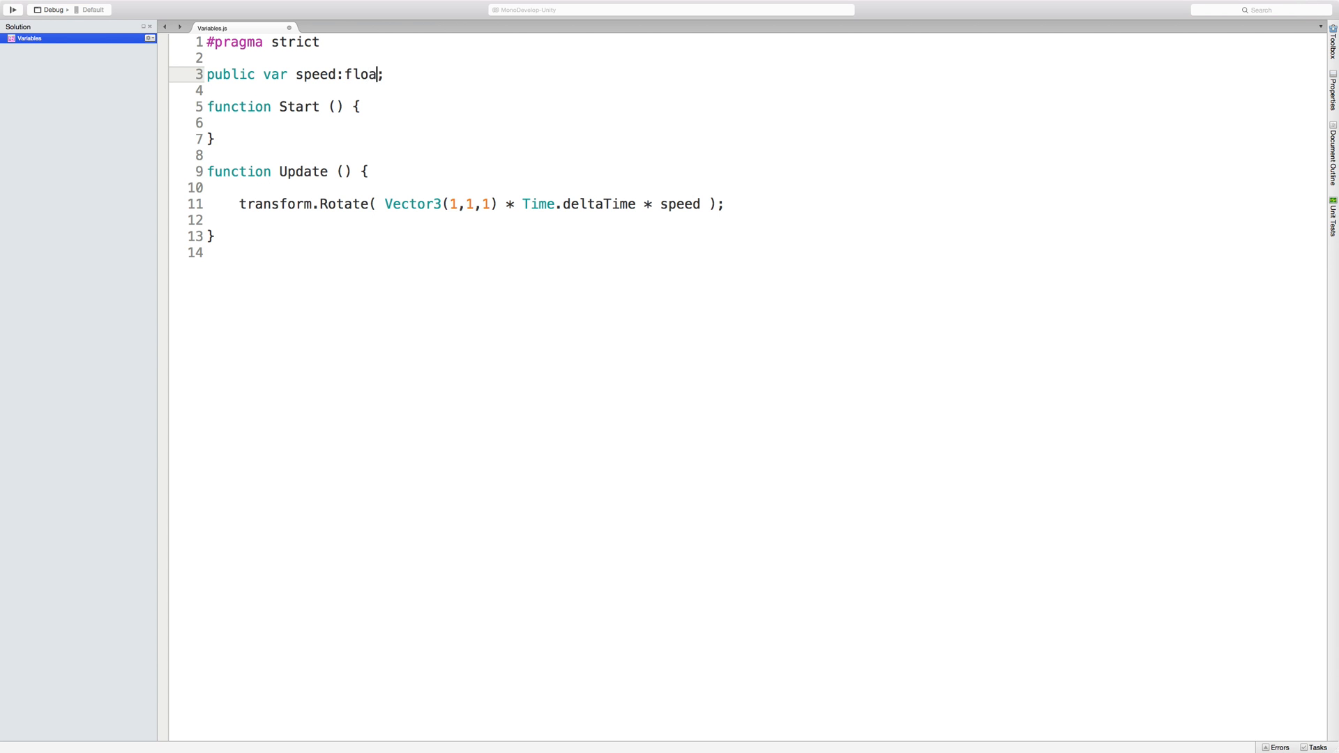
text(t)
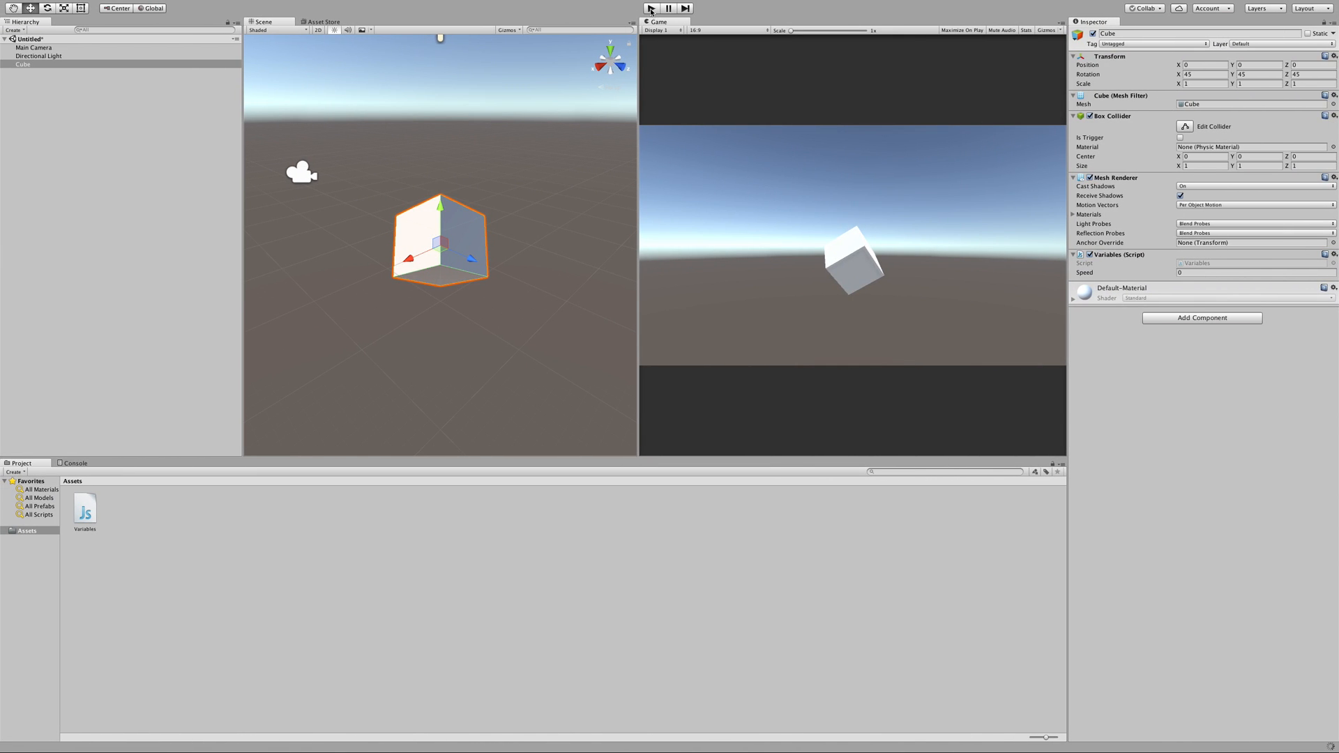
- In play mode, set the Cube's Speed field to 55.5, then 40
click(650, 7)
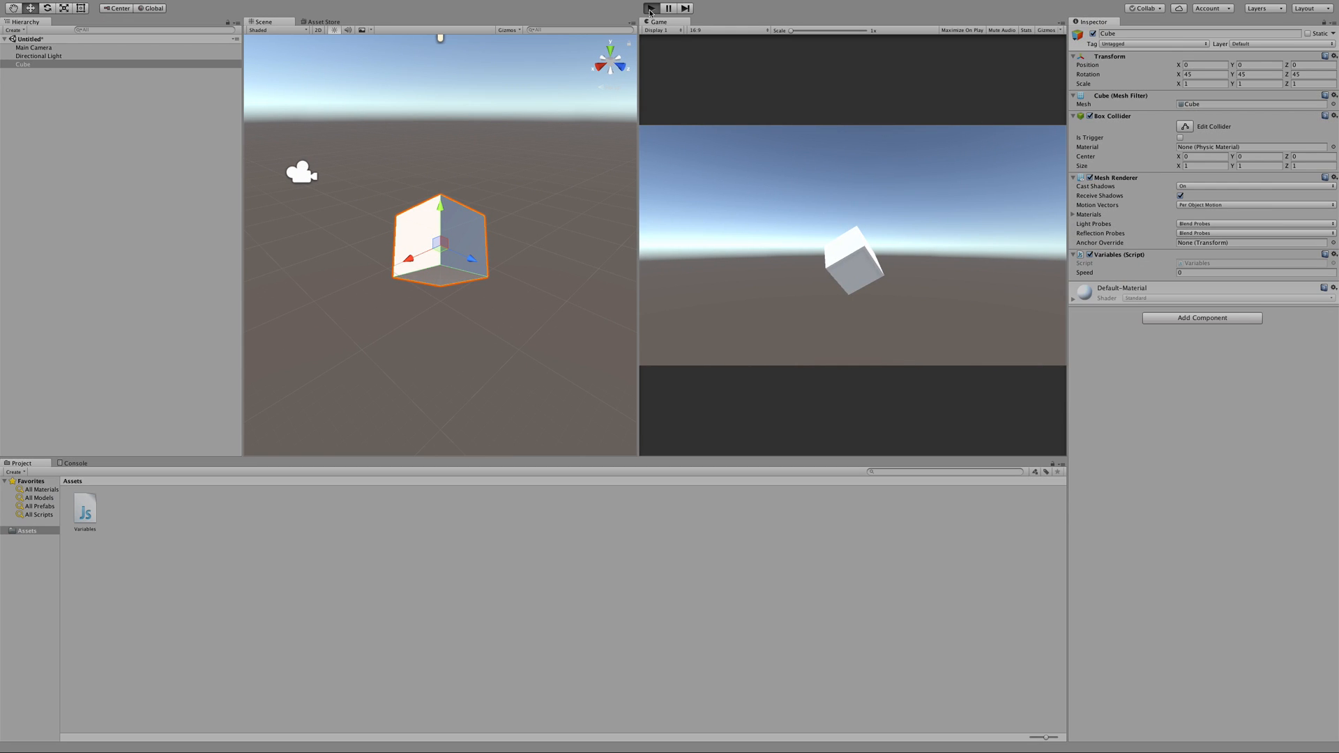
click(1251, 271)
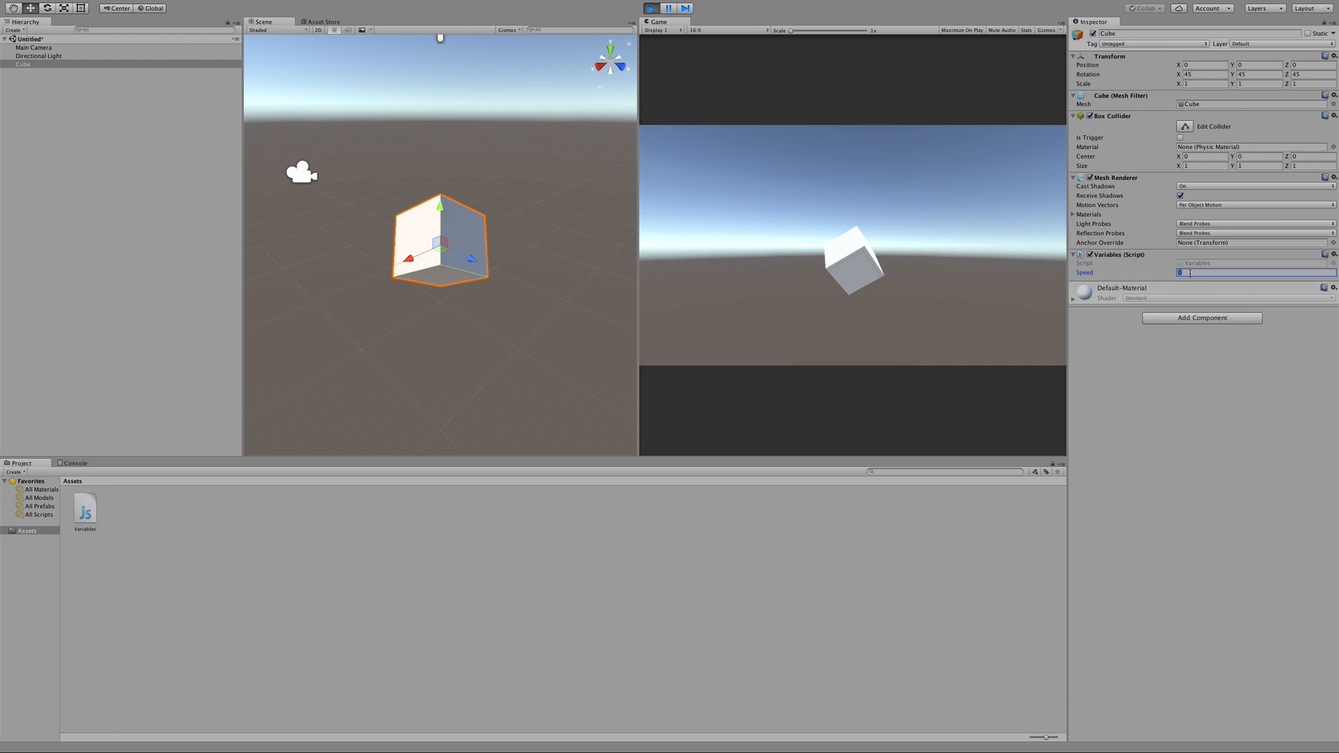
text(55.5)
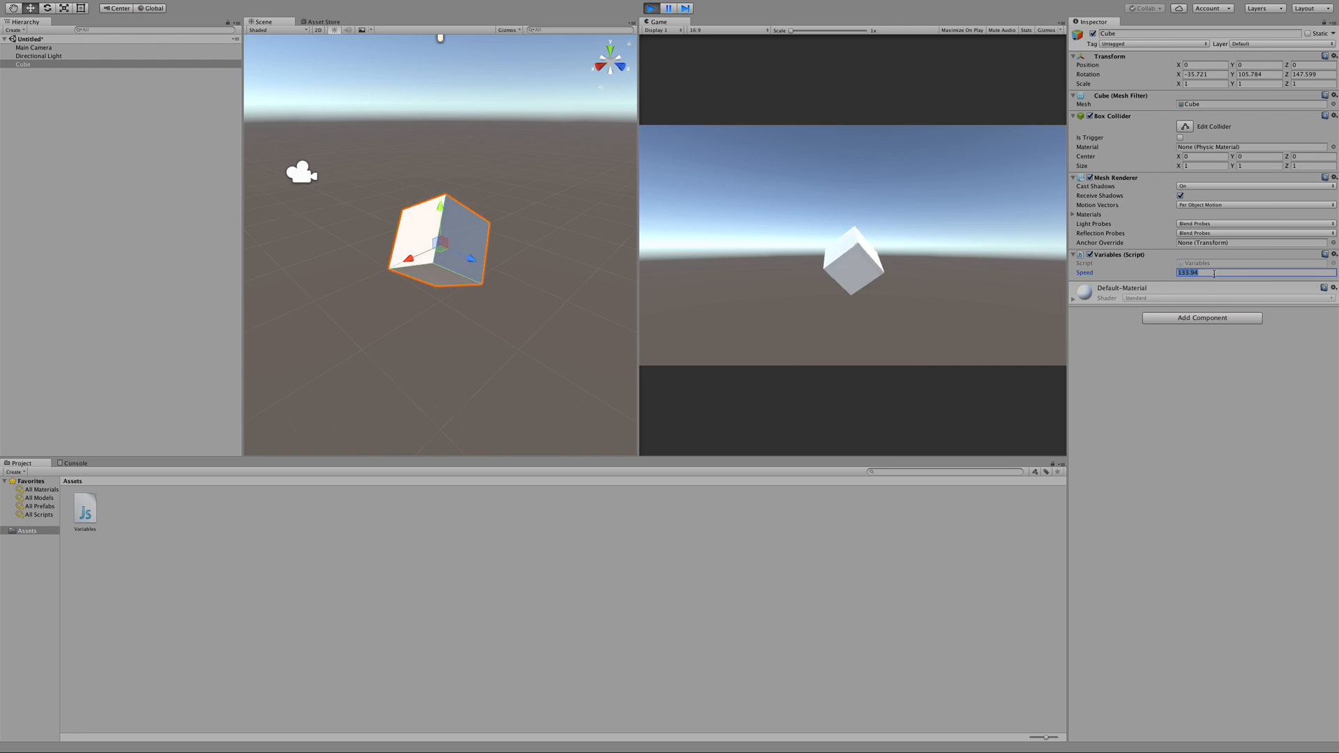
text(40)
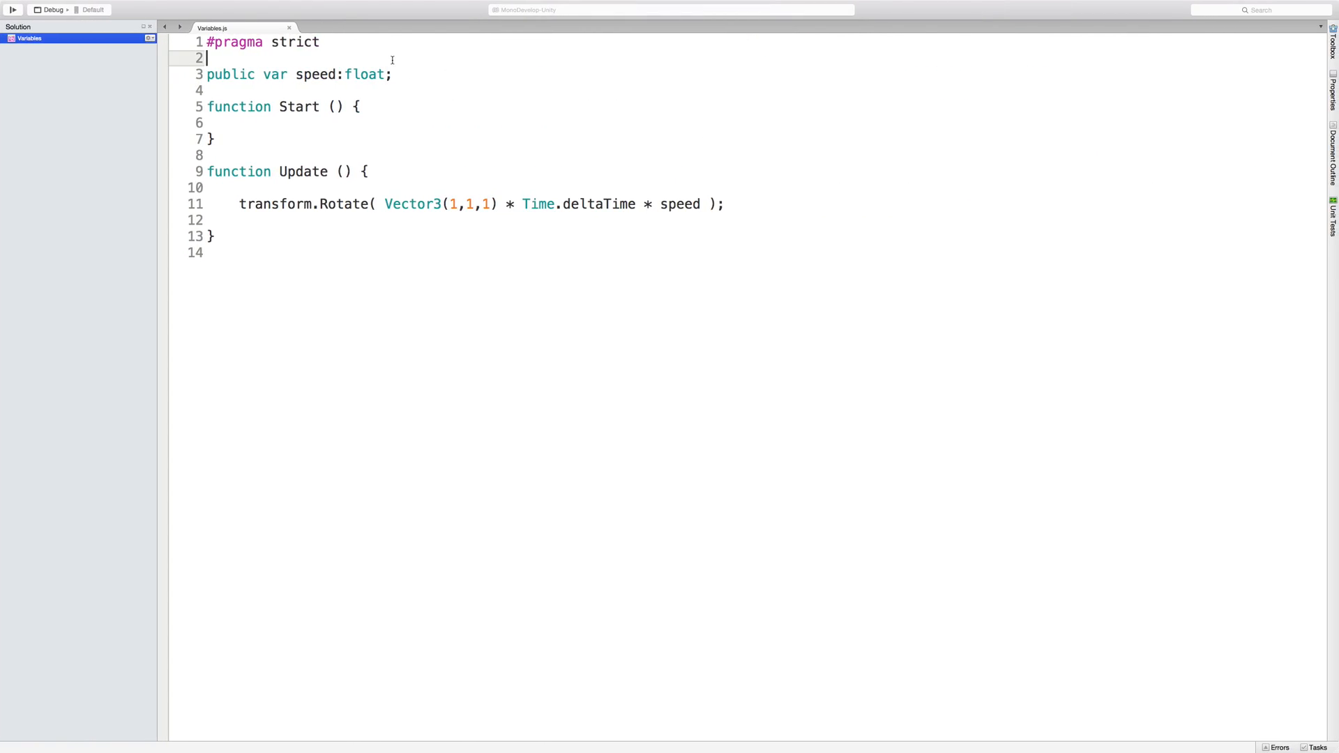
key(enter)
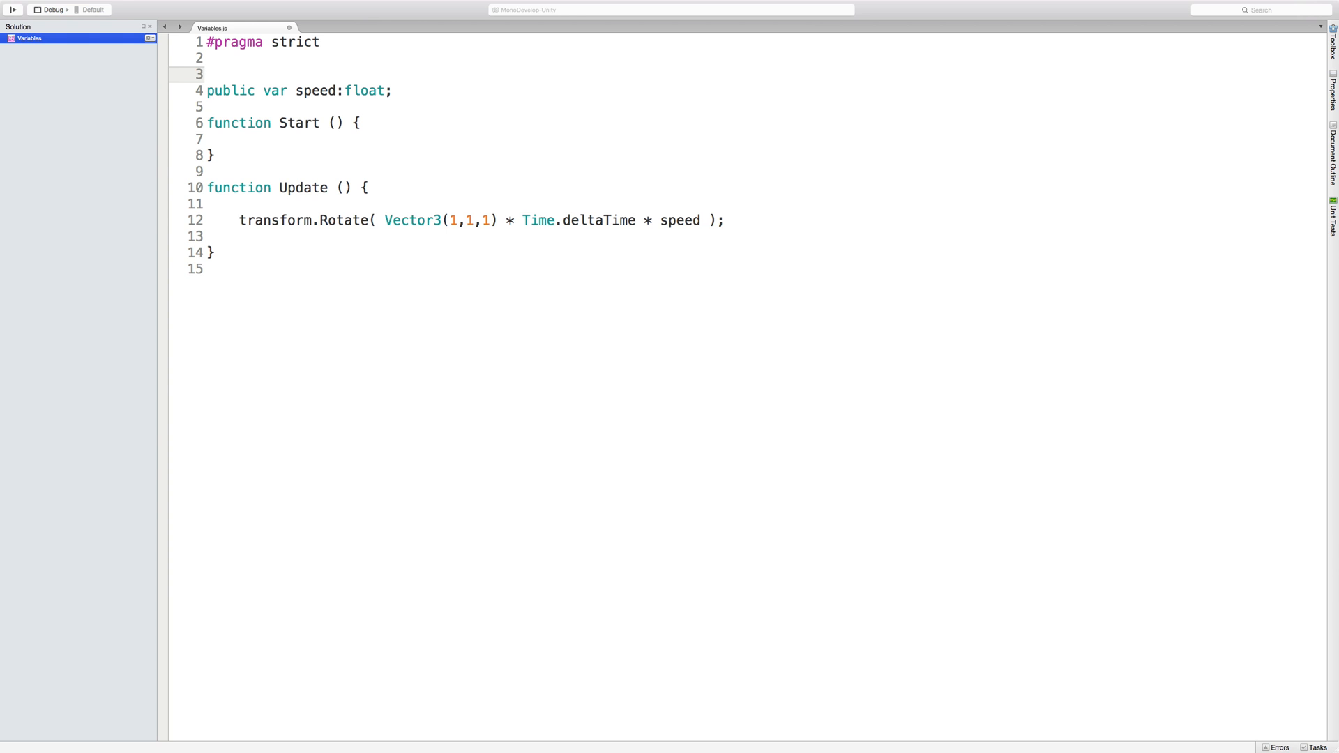
text(@Range)
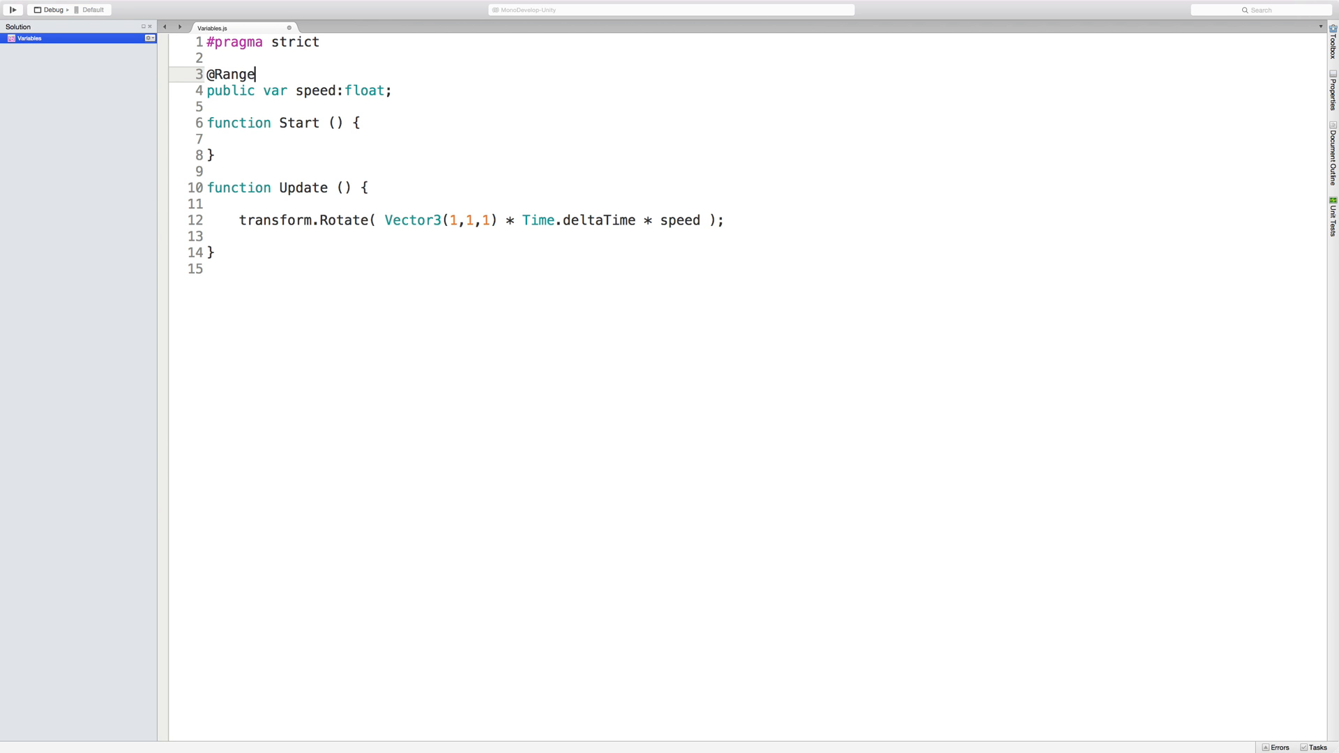
text(())
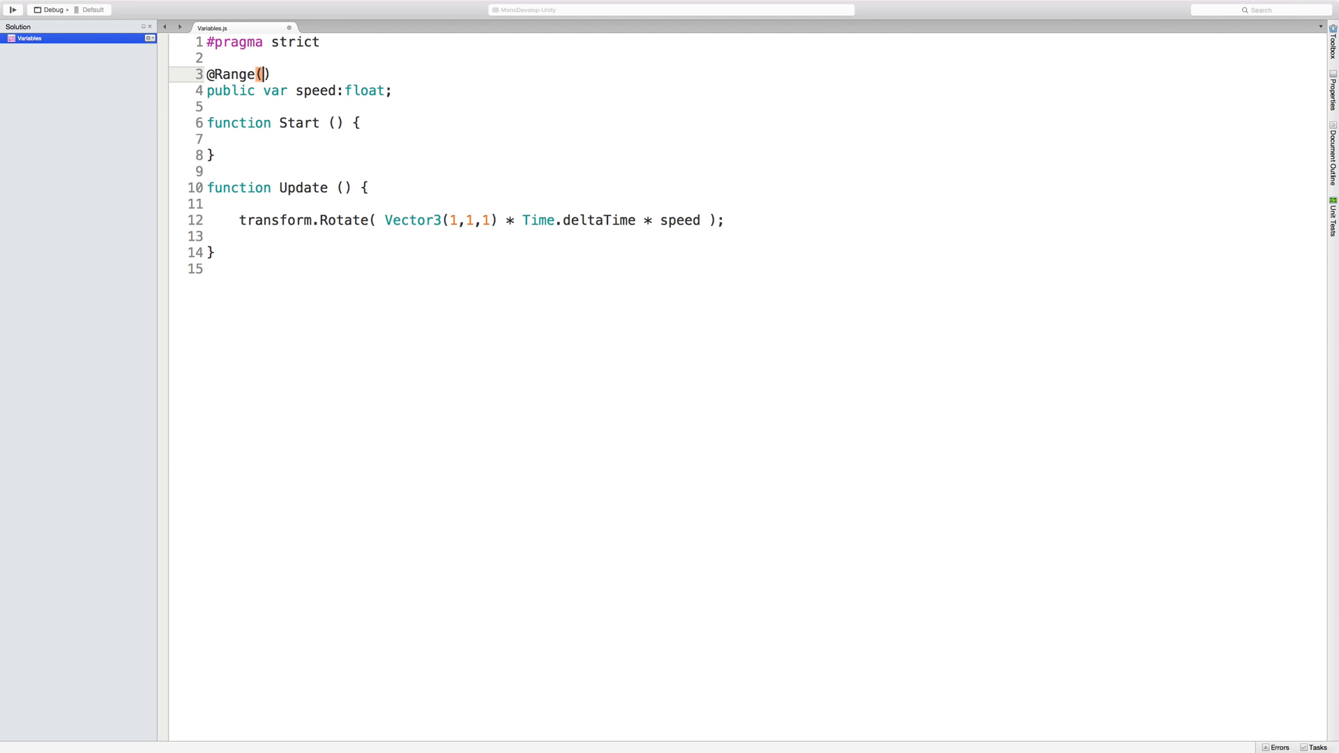
text(3.0,)
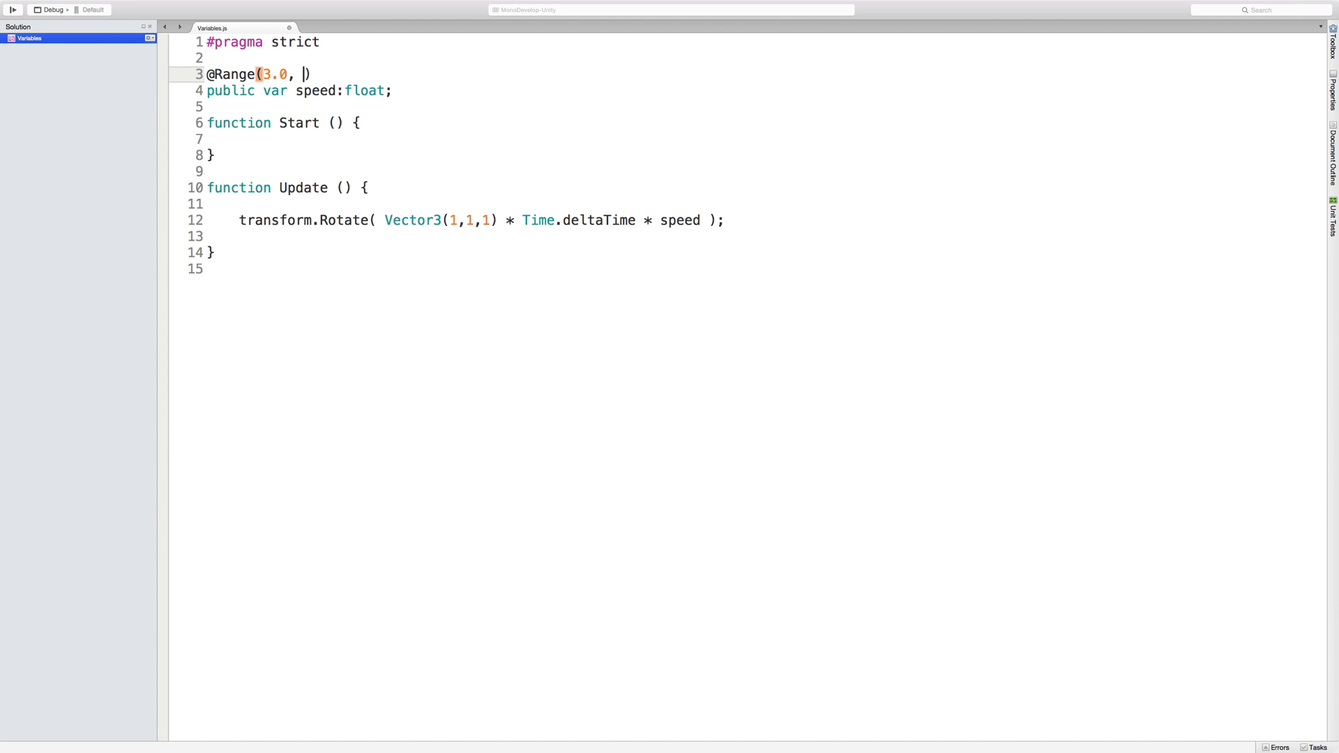
text(16.0)
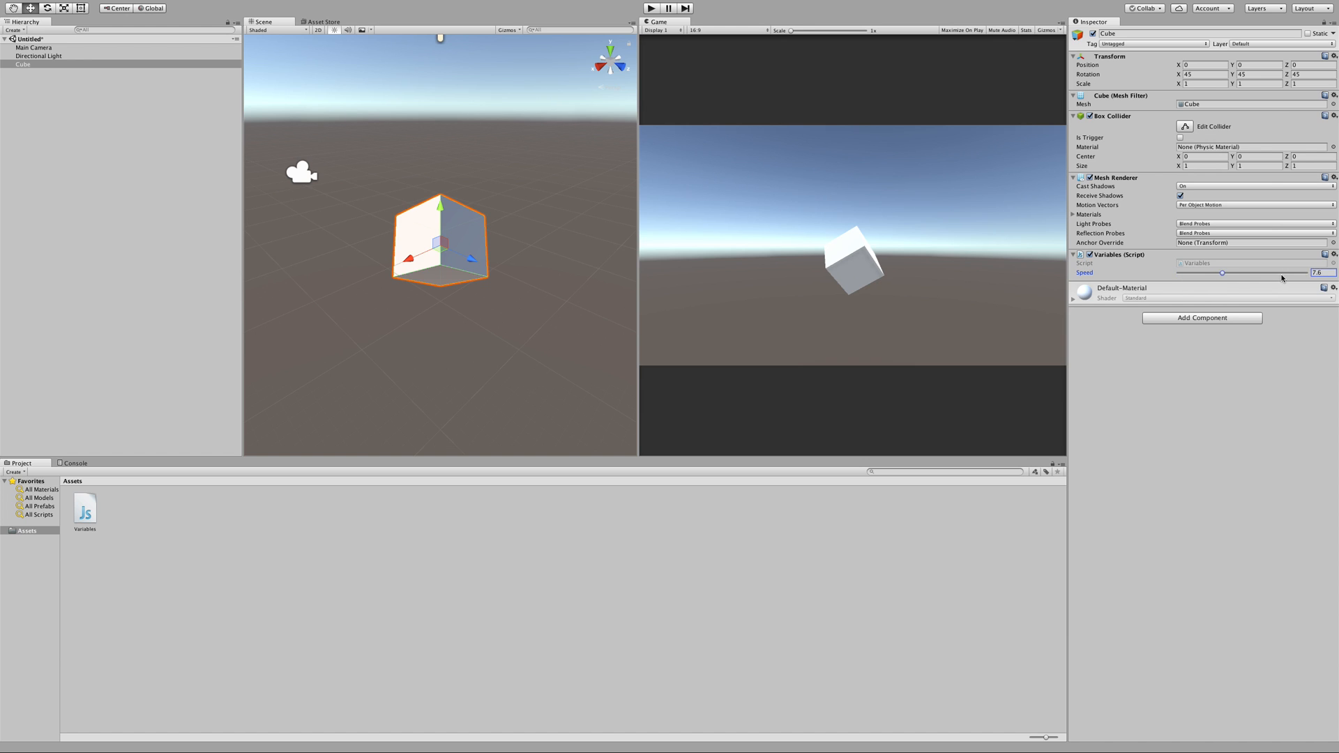
- Drag the Speed slider, push it to maximum while playing, then reopen the script
drag(1223, 273, 1278, 273)
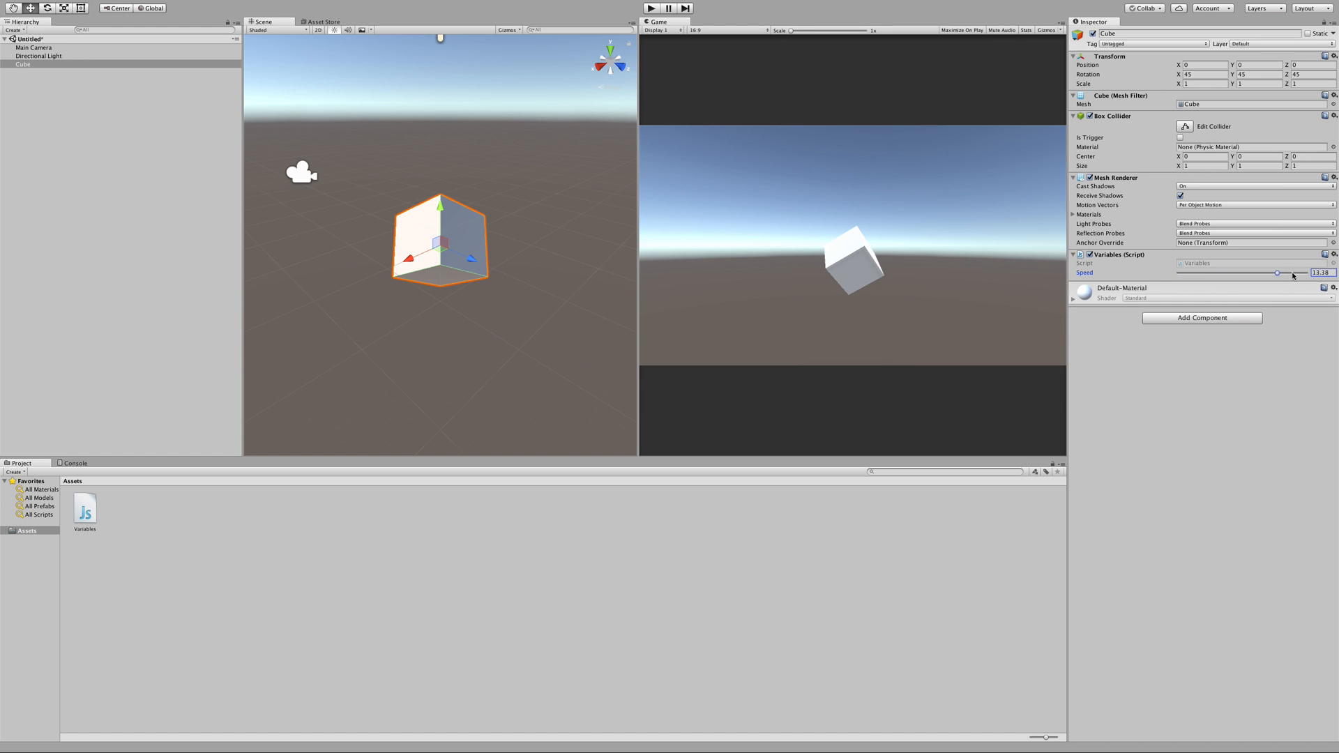
drag(1278, 272, 1268, 272)
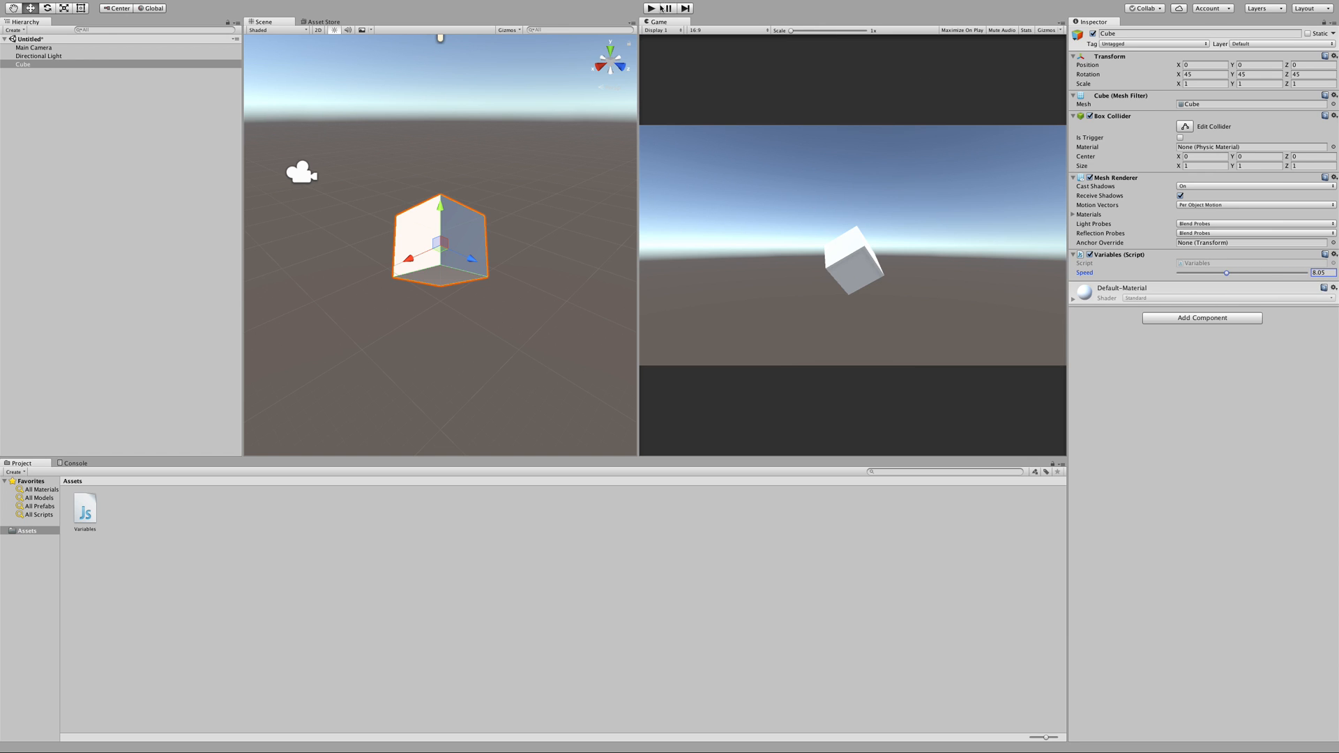
click(651, 8)
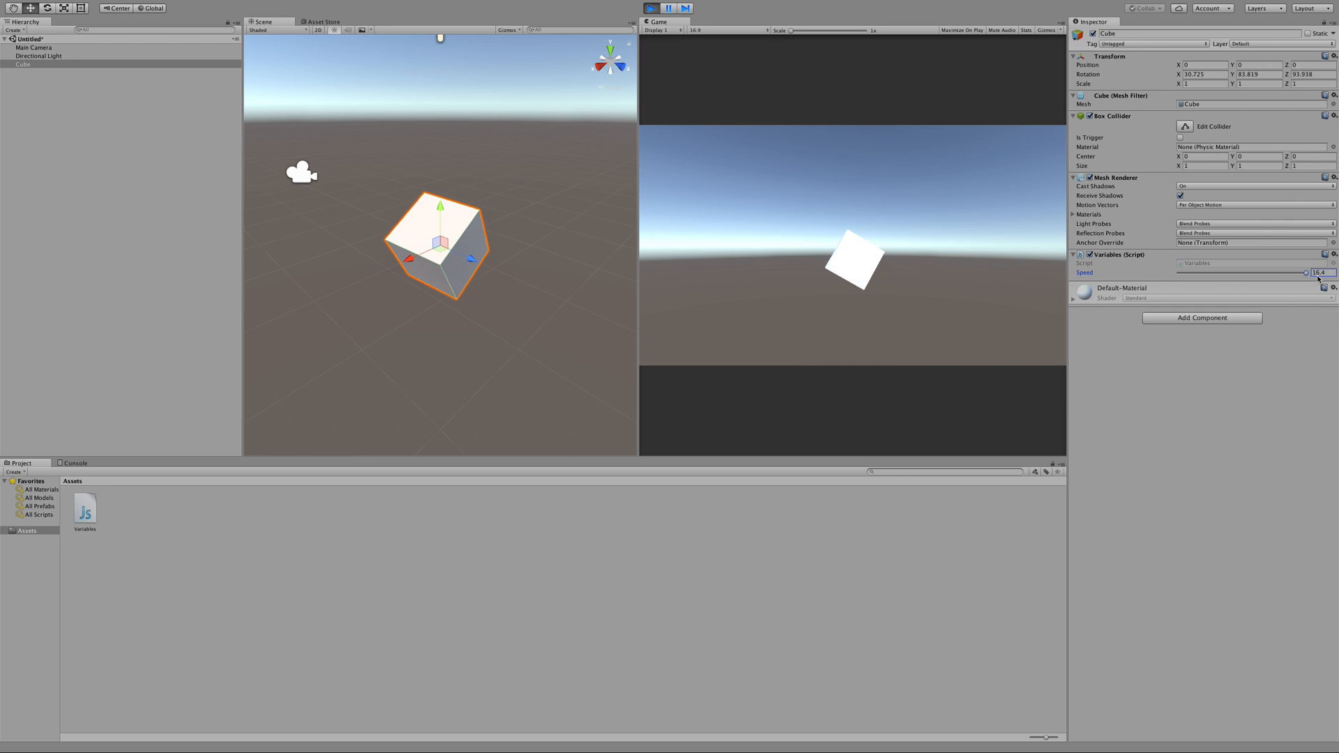
drag(1305, 273, 1258, 273)
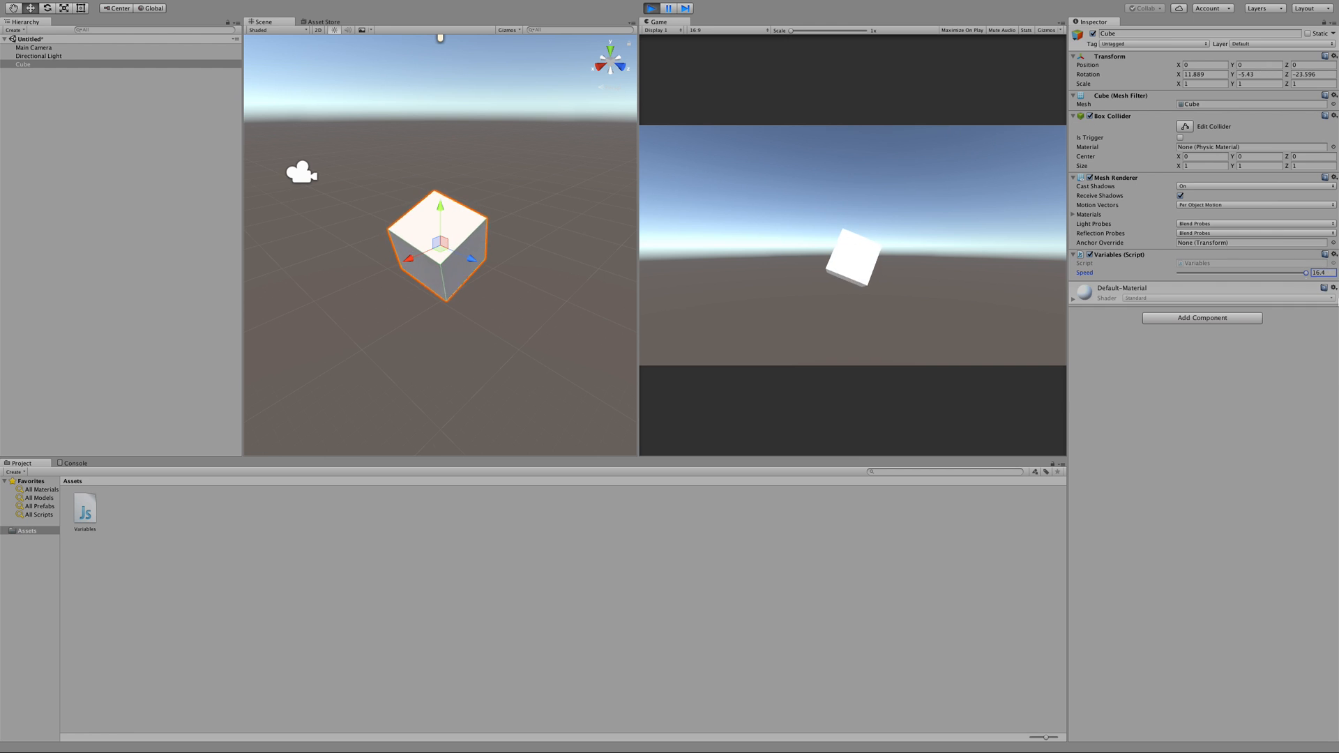
drag(1305, 272, 1277, 273)
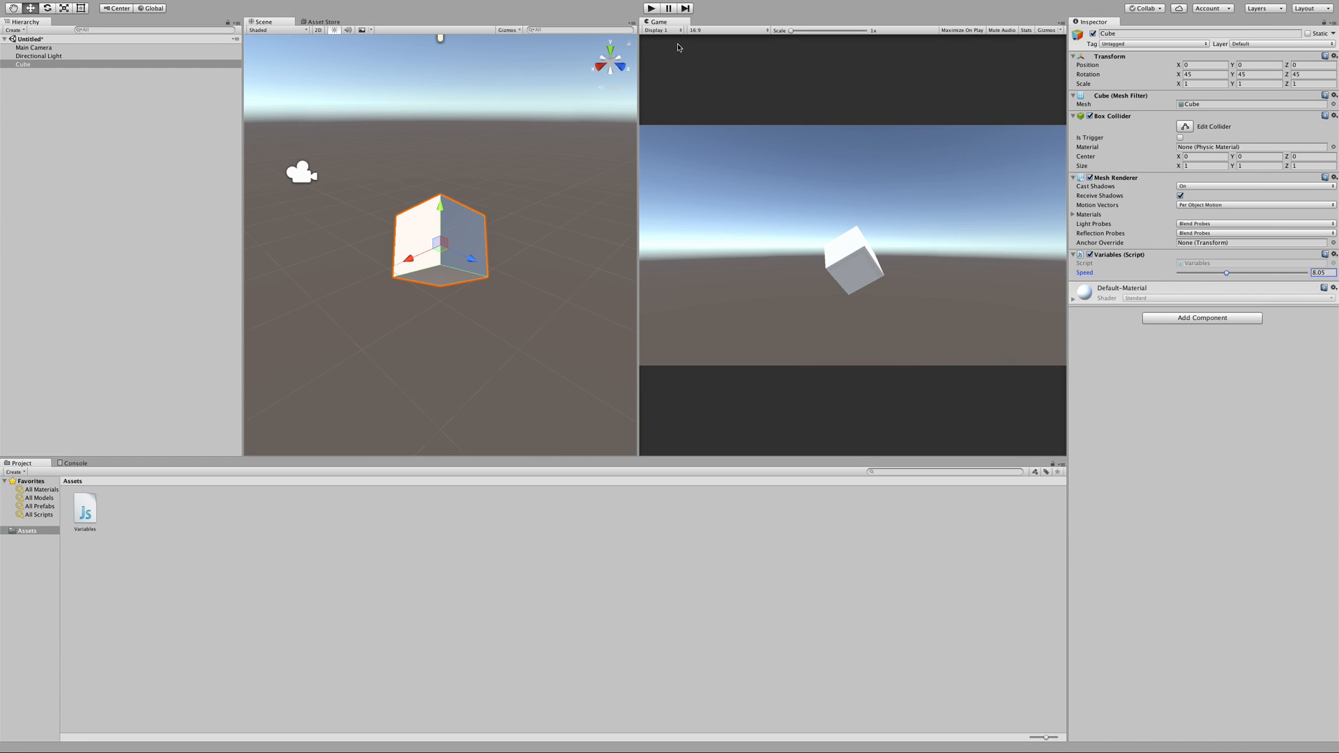
mouse_move(727, 128)
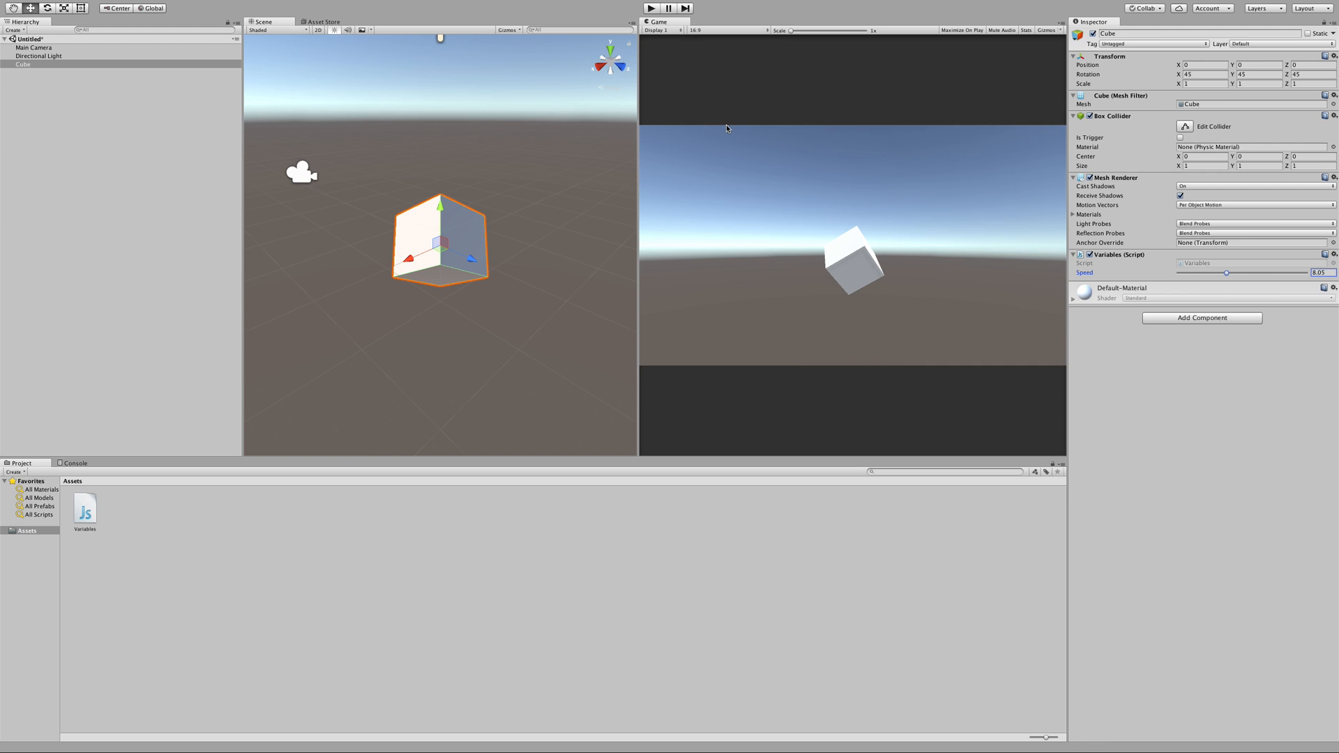
mouse_move(1098, 330)
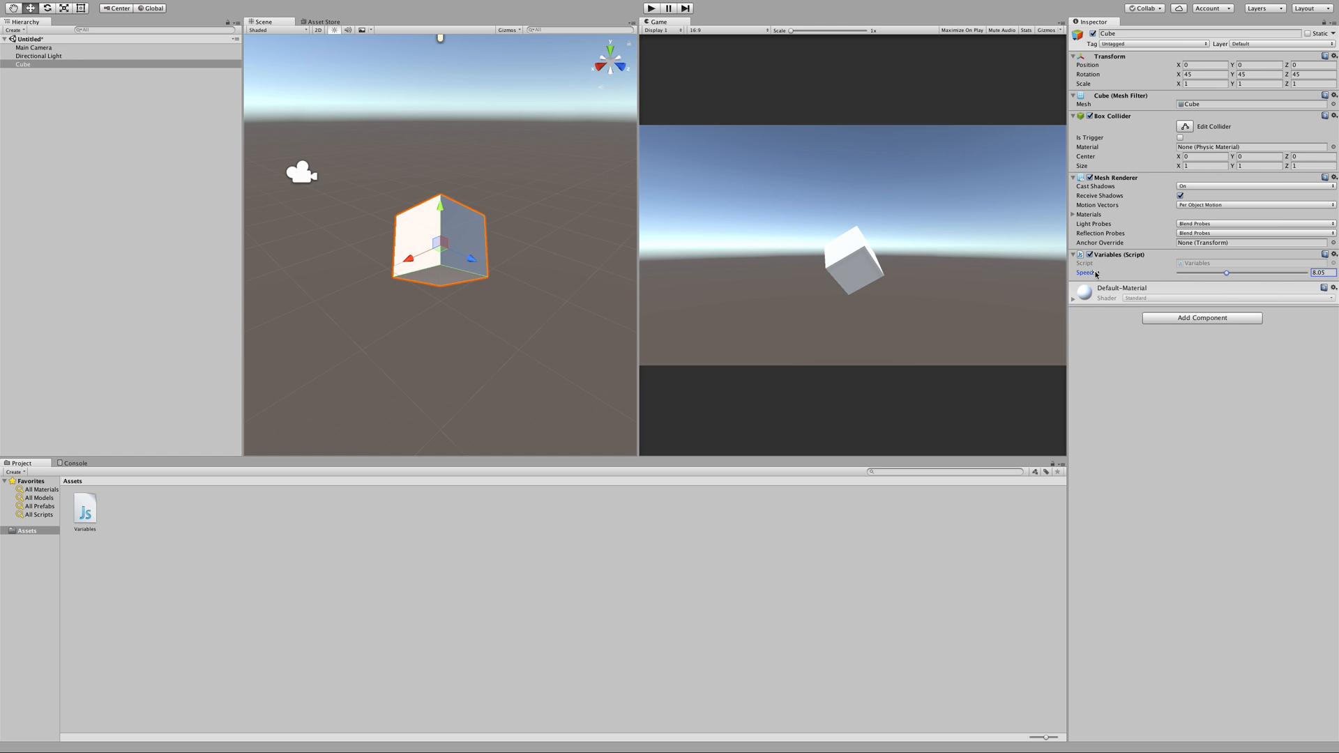
double_click(84, 508)
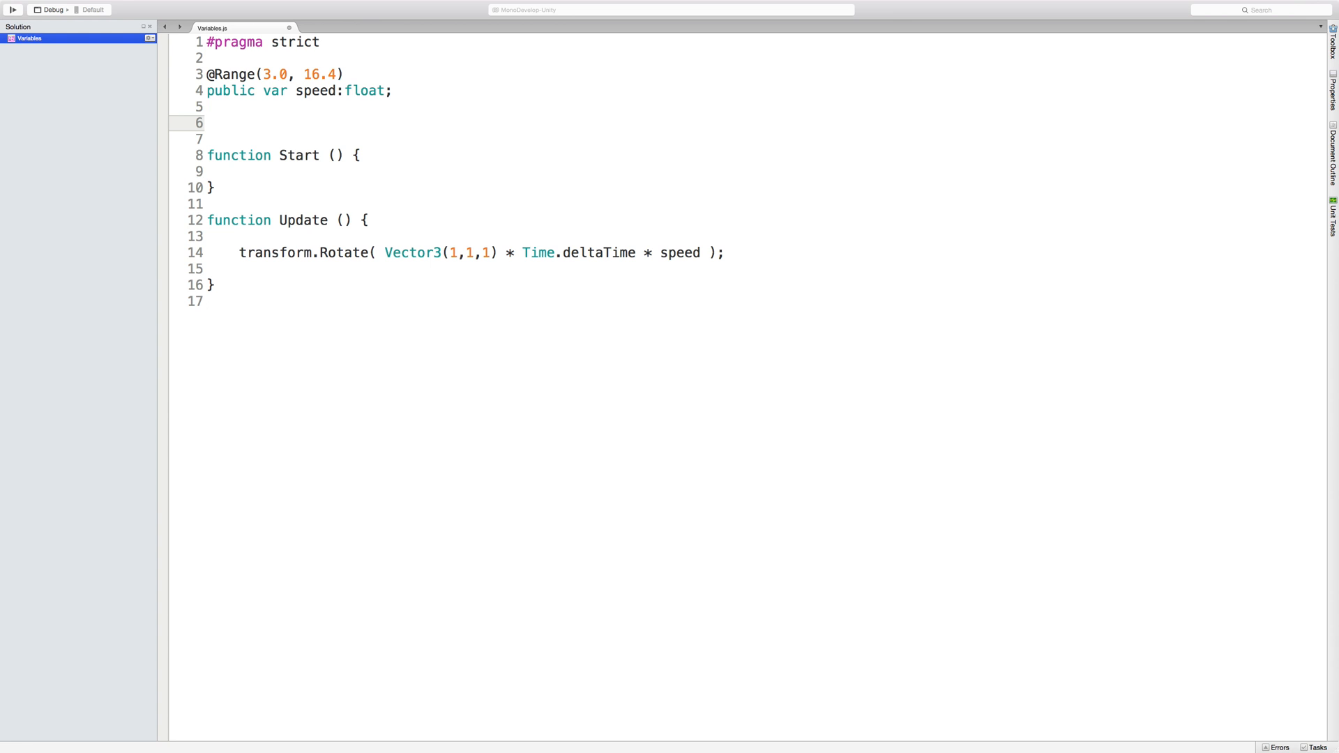
- Declare 'public var isSpinning:boolean = false;' below the speed variable
text(public)
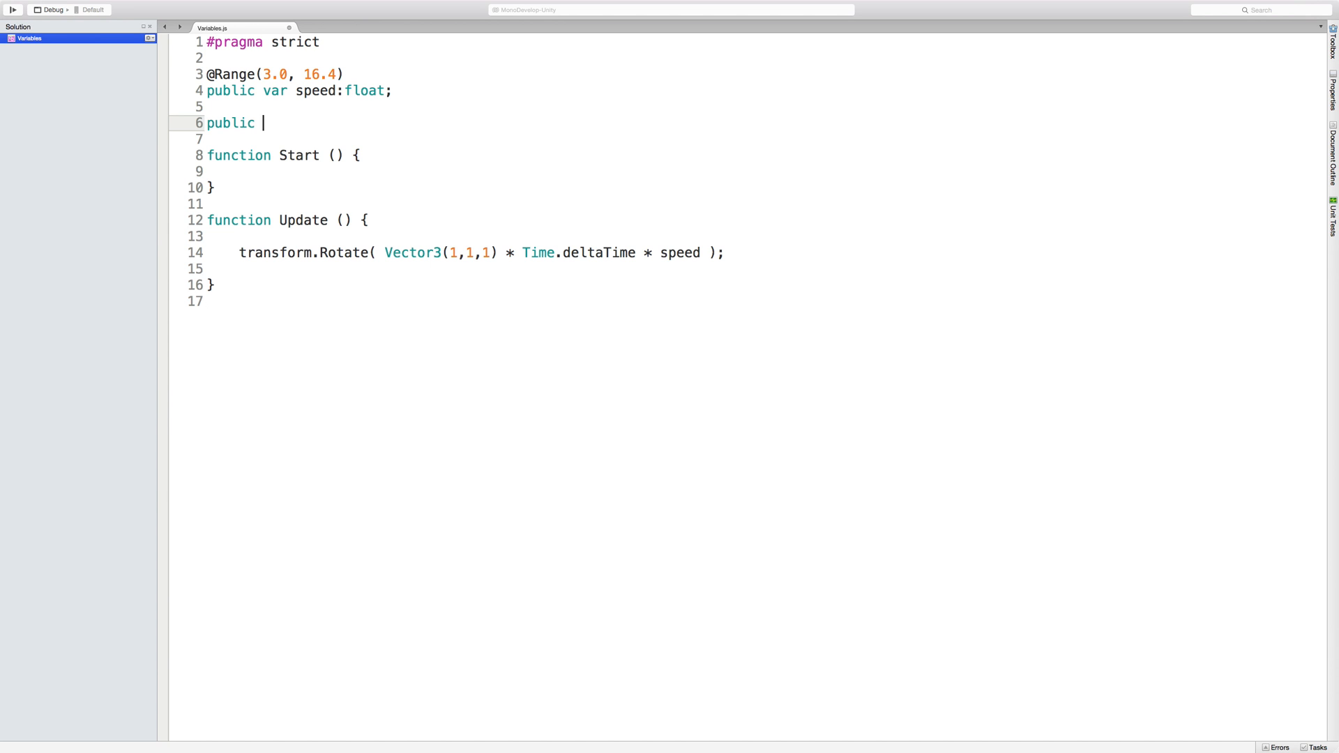
text(var spinning)
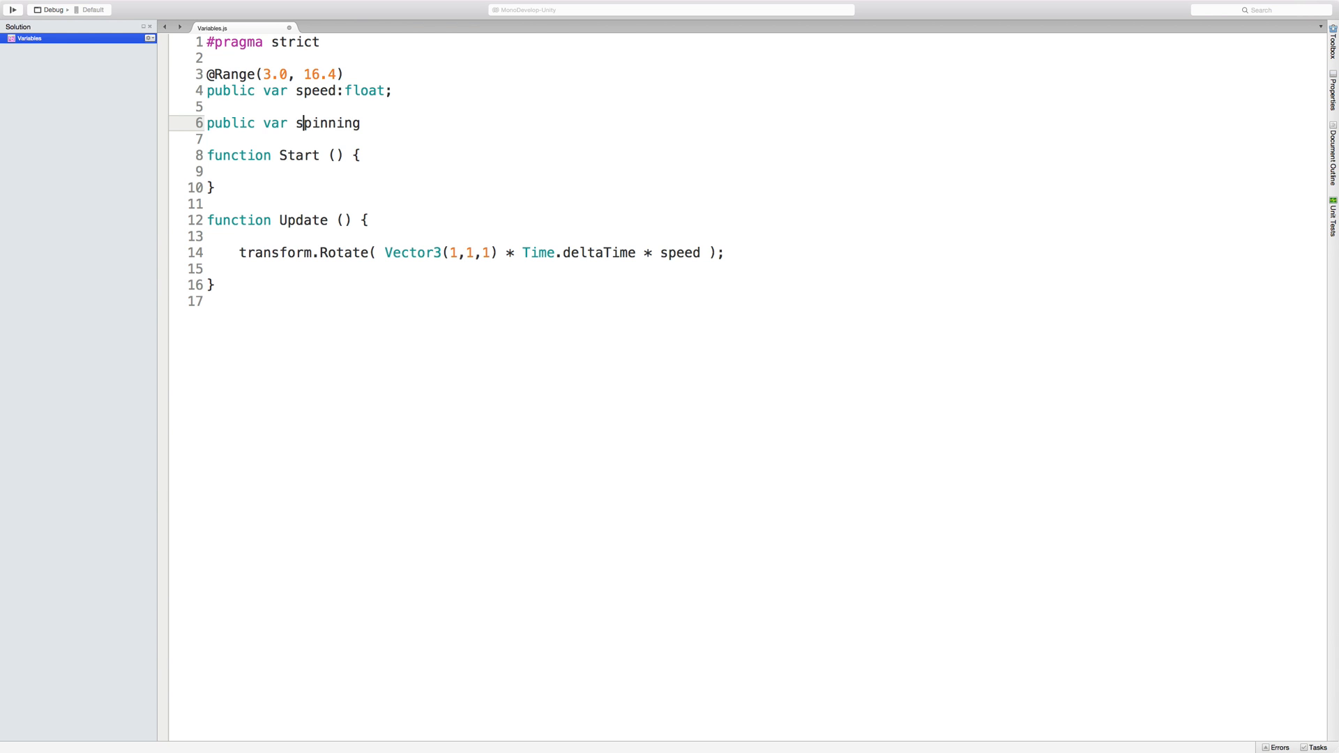
text(iS)
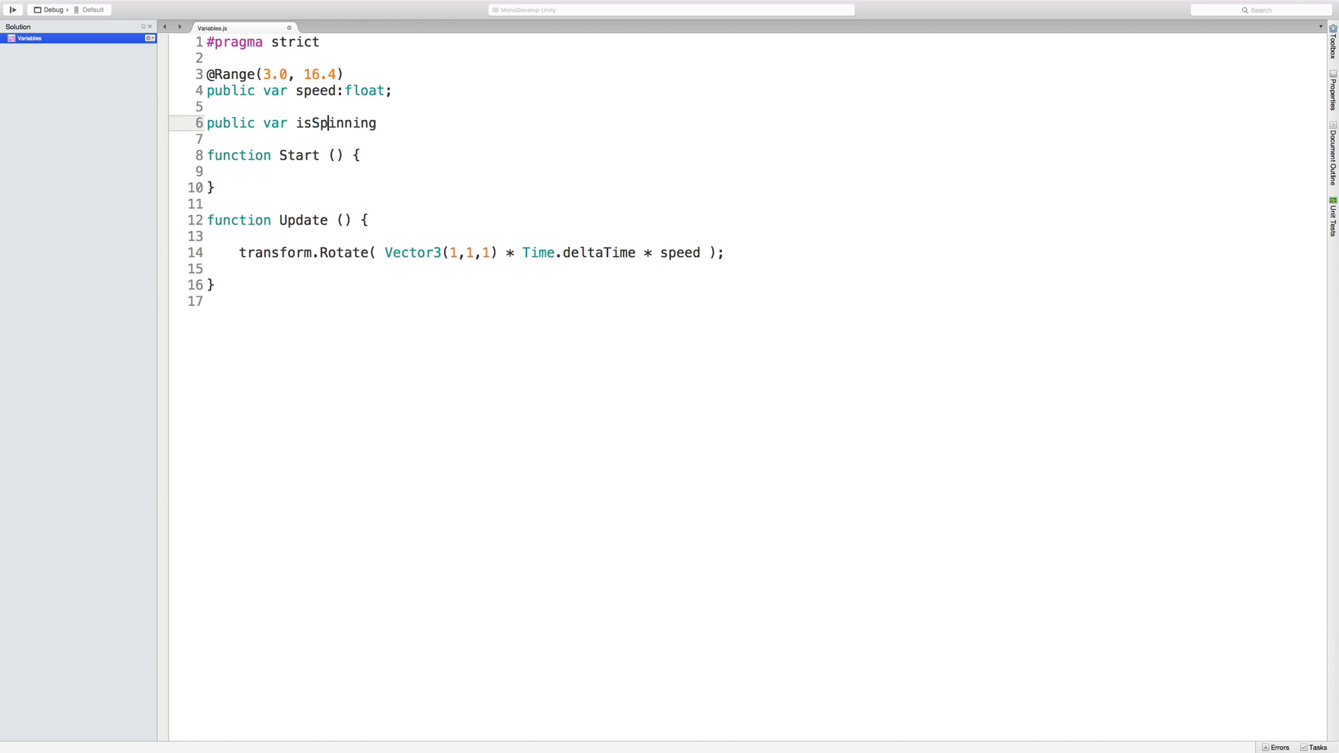
text(:bo)
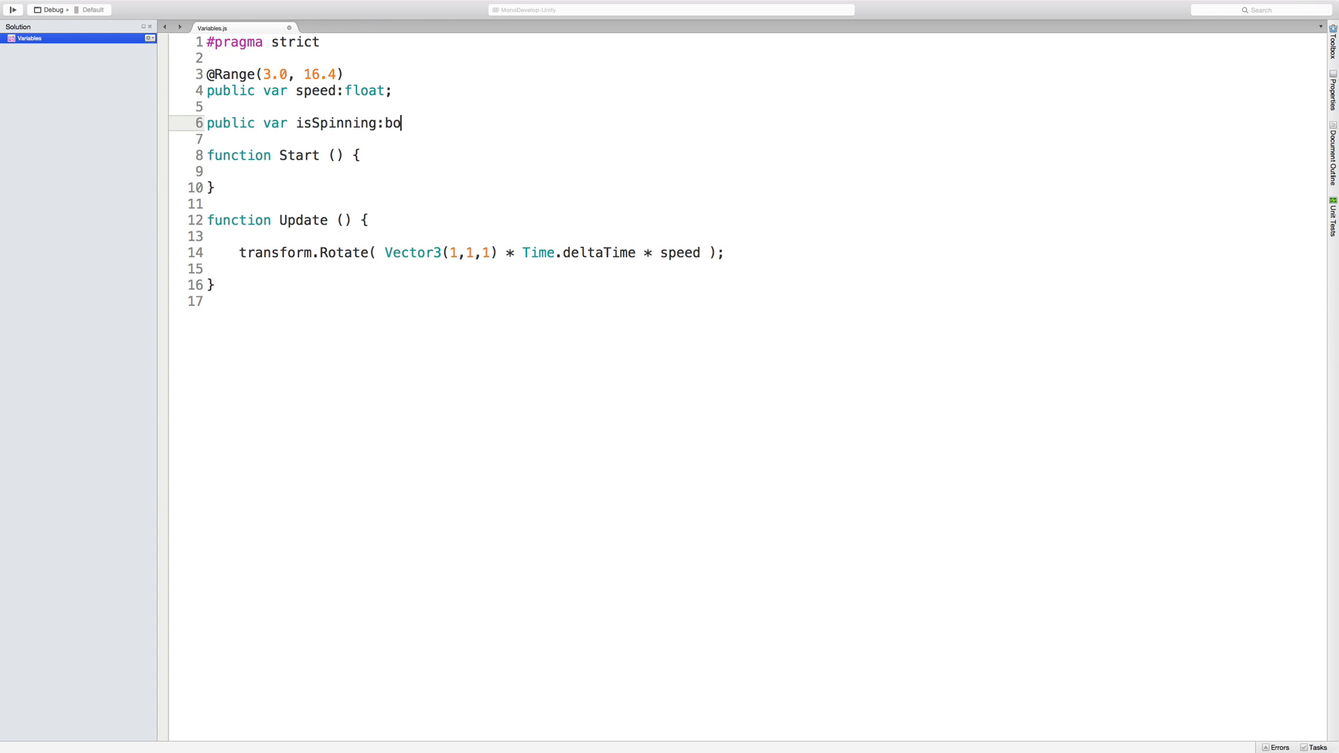
text(olean =)
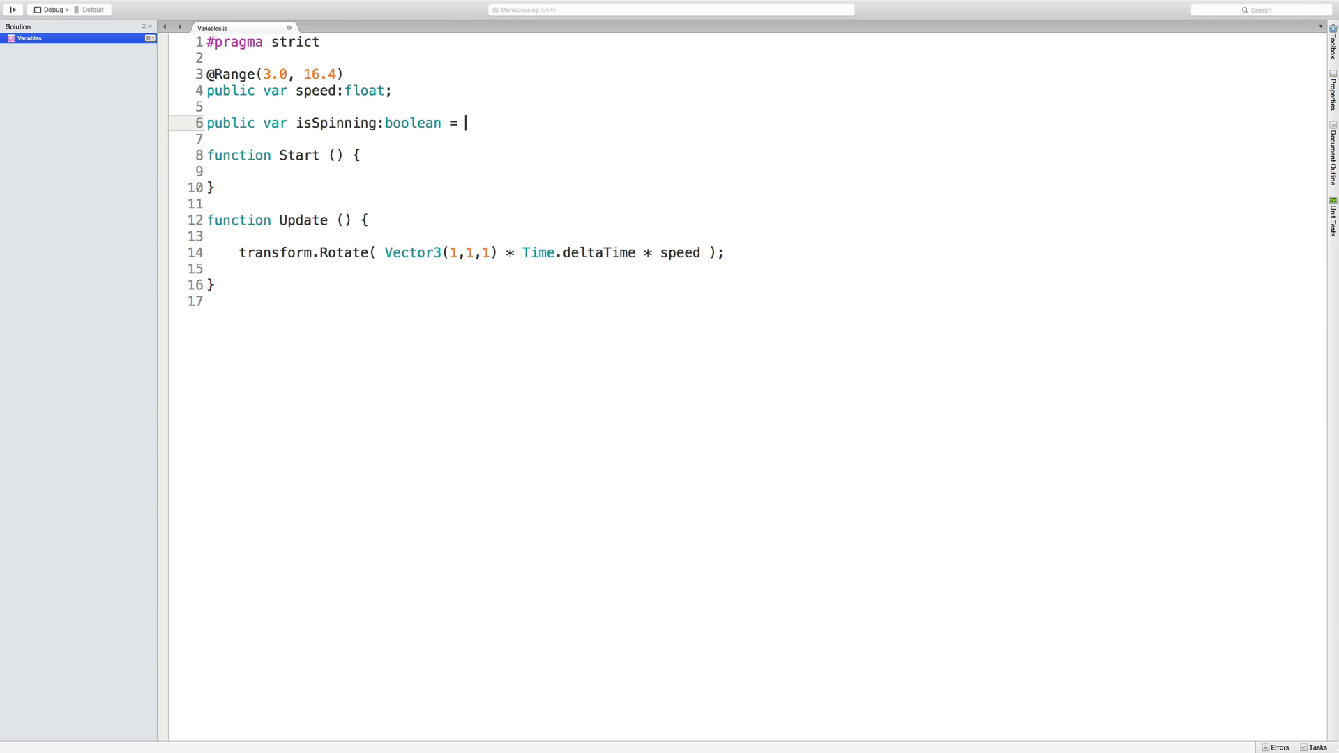
text(false;)
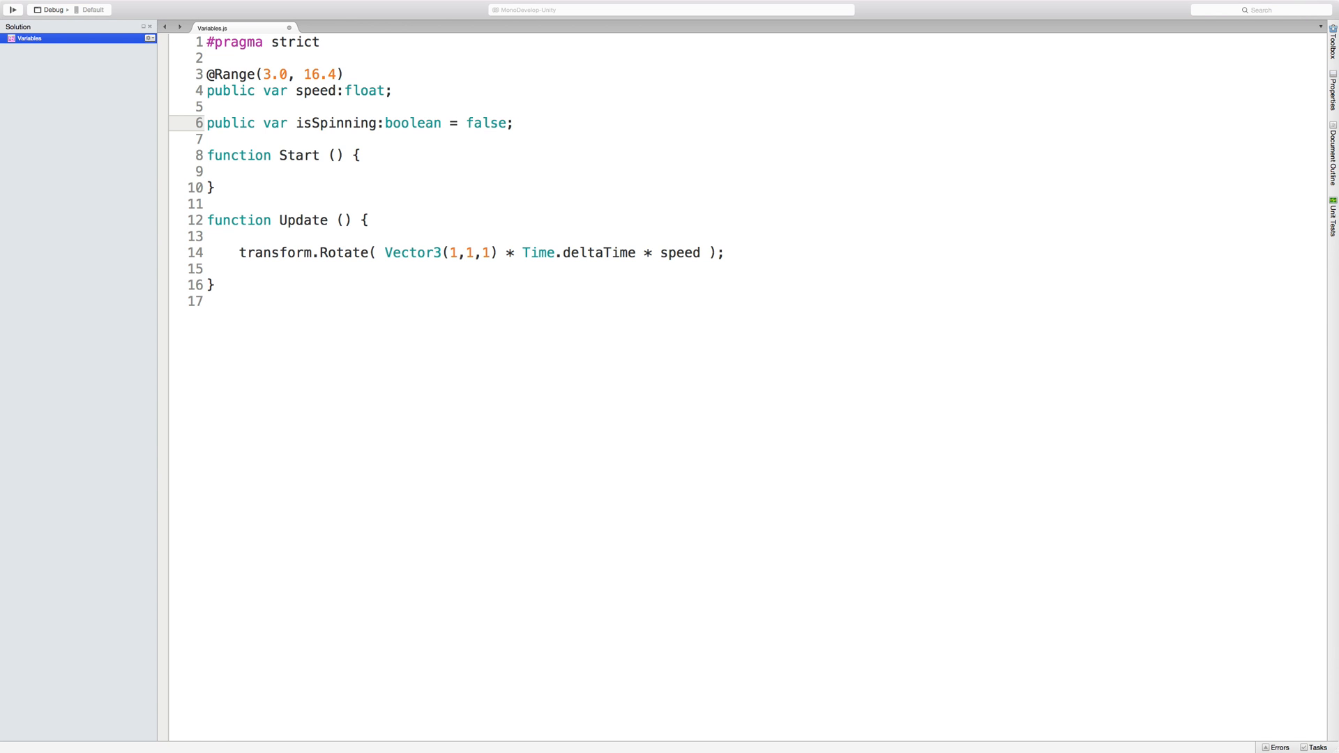
- Wrap the Rotate line in an if(isSpinning){ } block
key(Return)
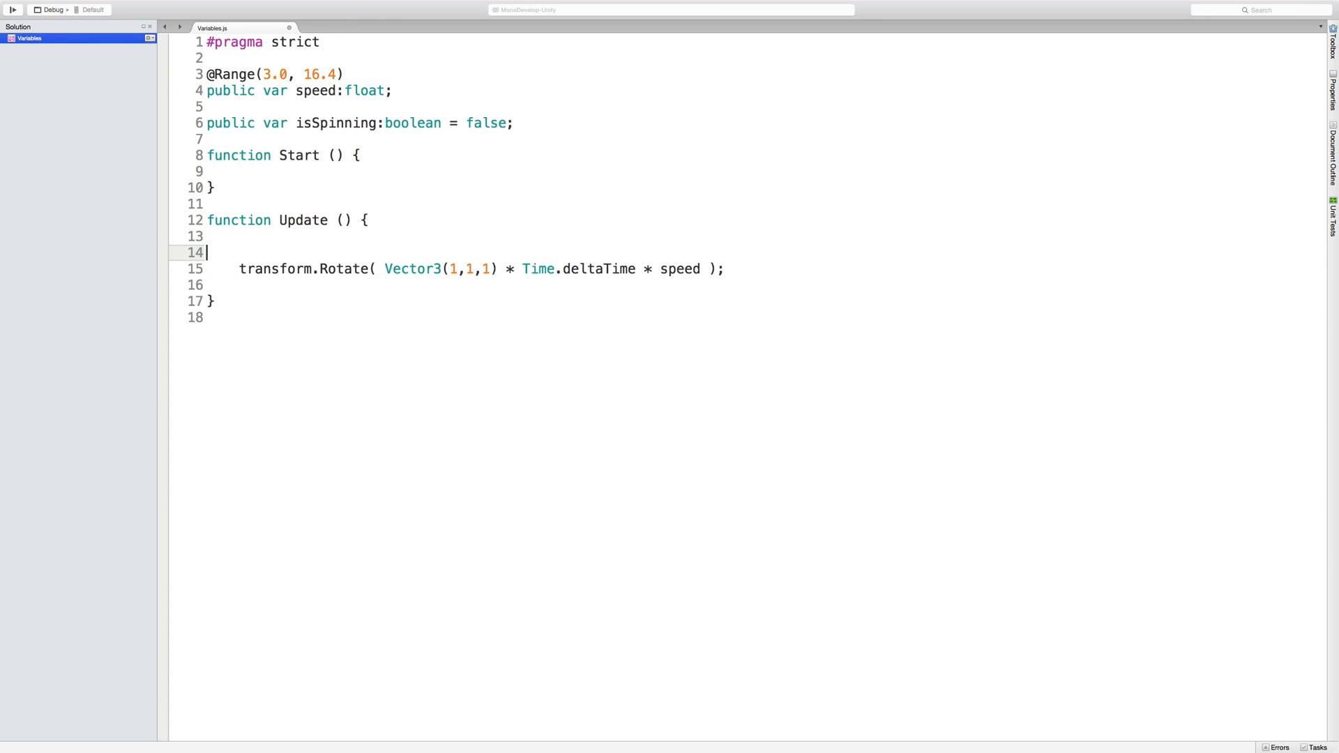
text(if(){)
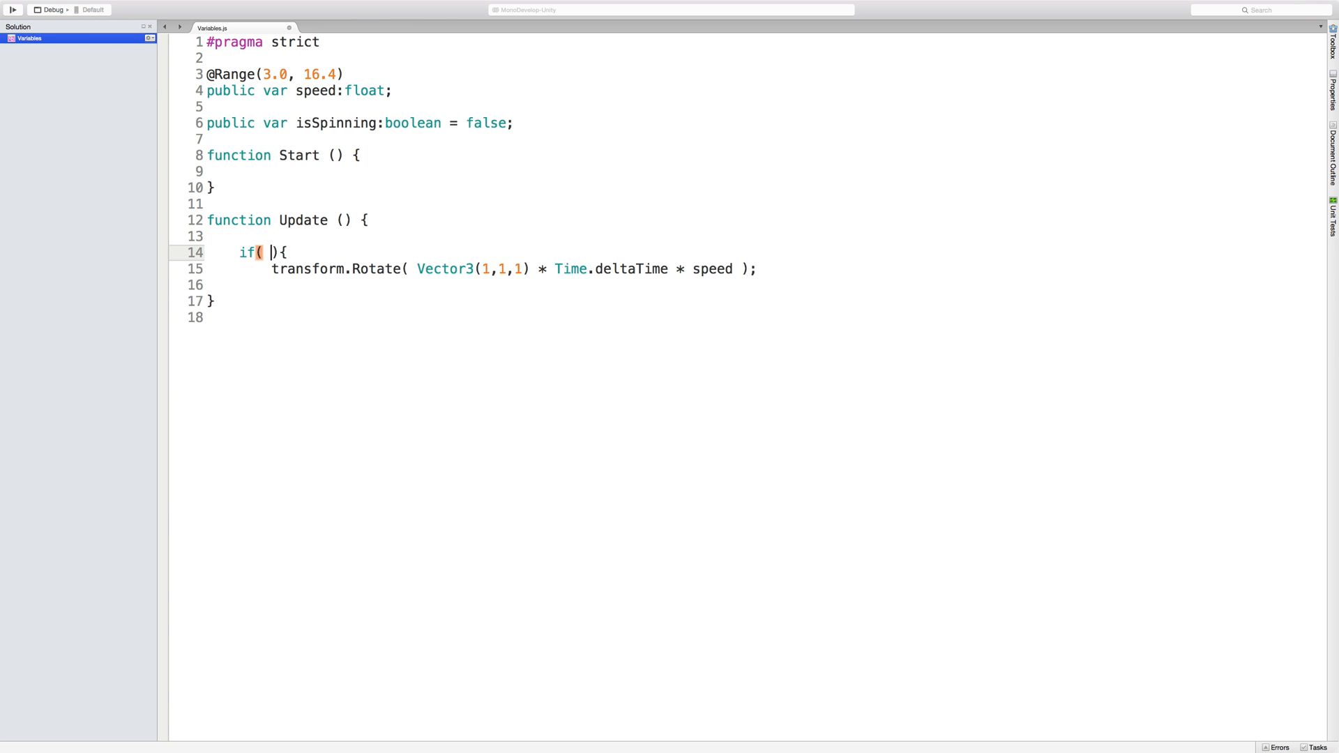
text(isSpin)
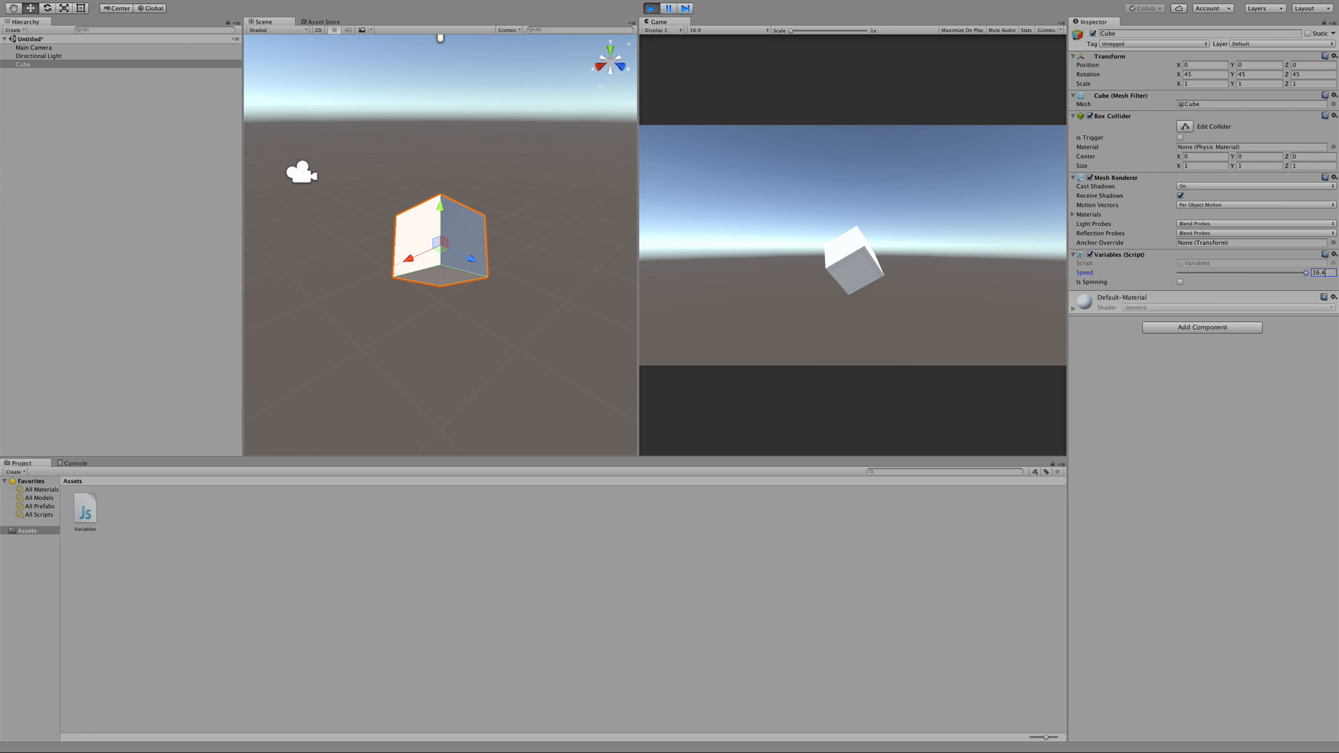
mouse_move(1188, 286)
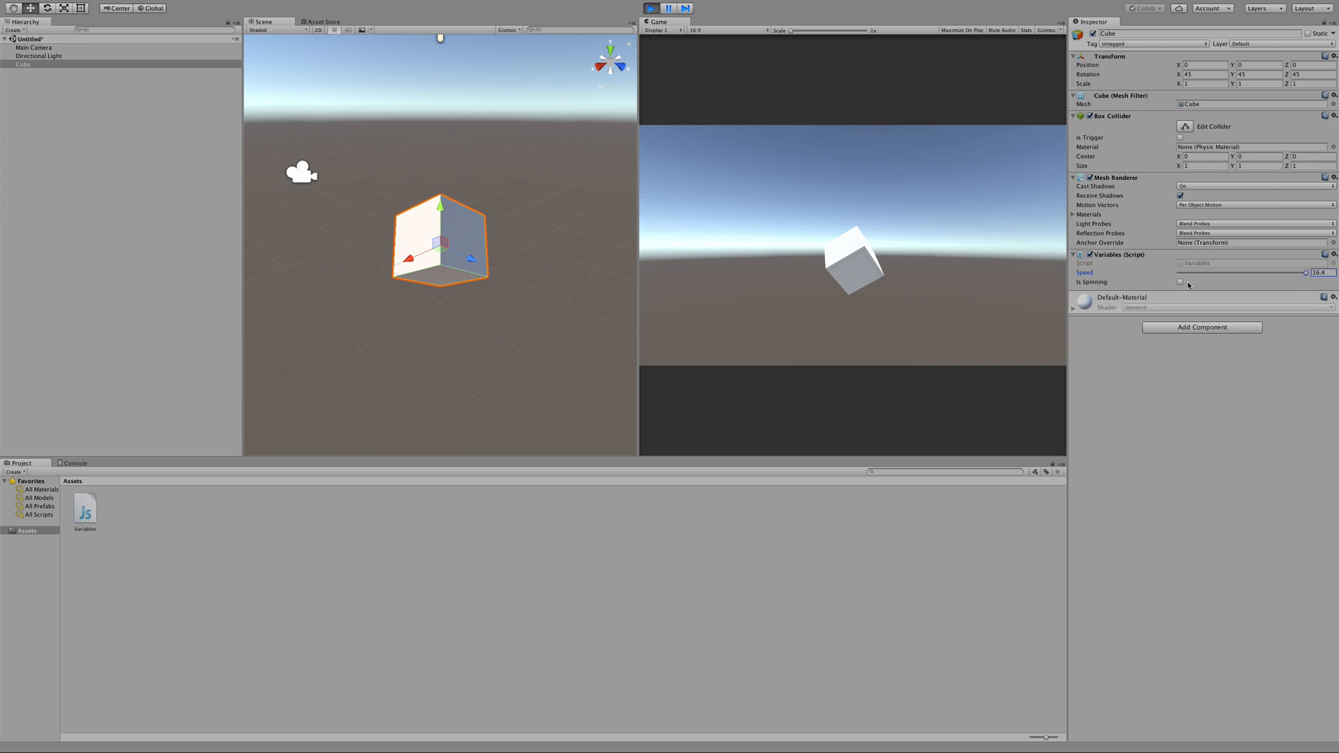
- Enable Is Spinning on the cube's Variables script during Play so it rotates
click(1180, 282)
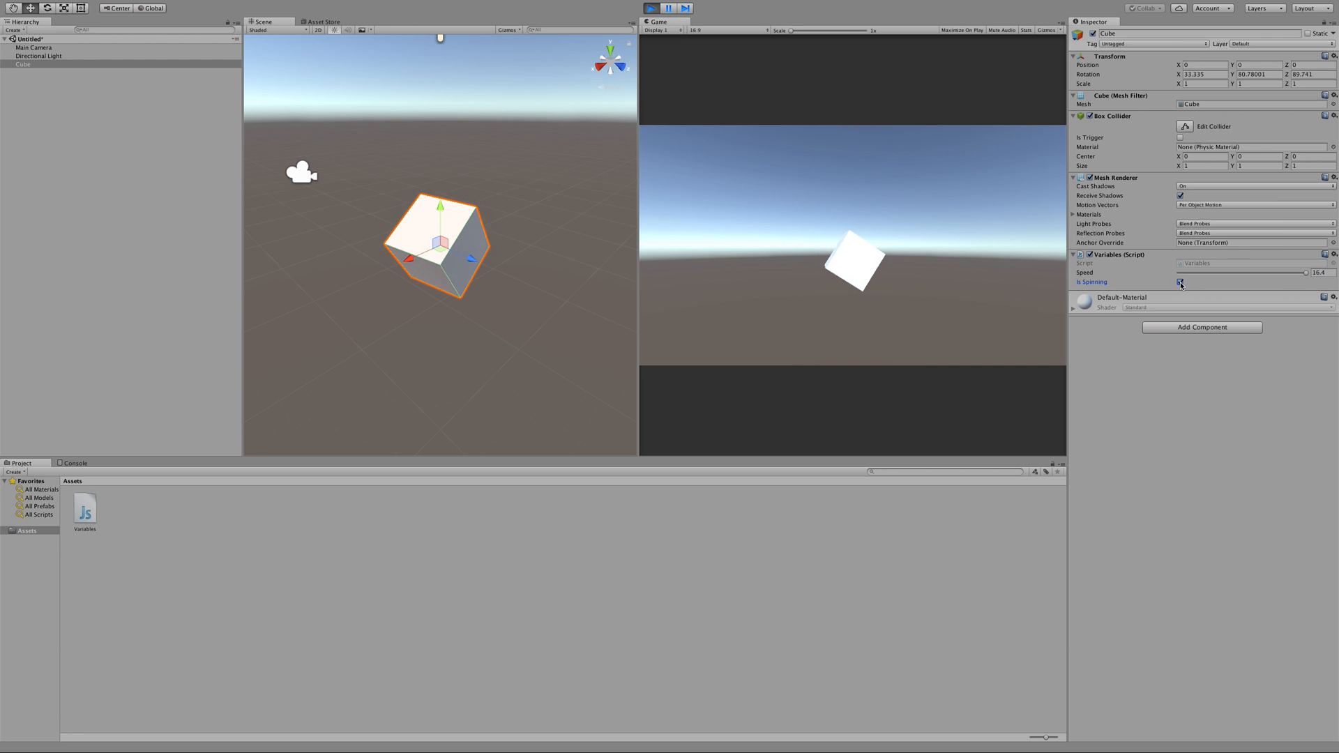